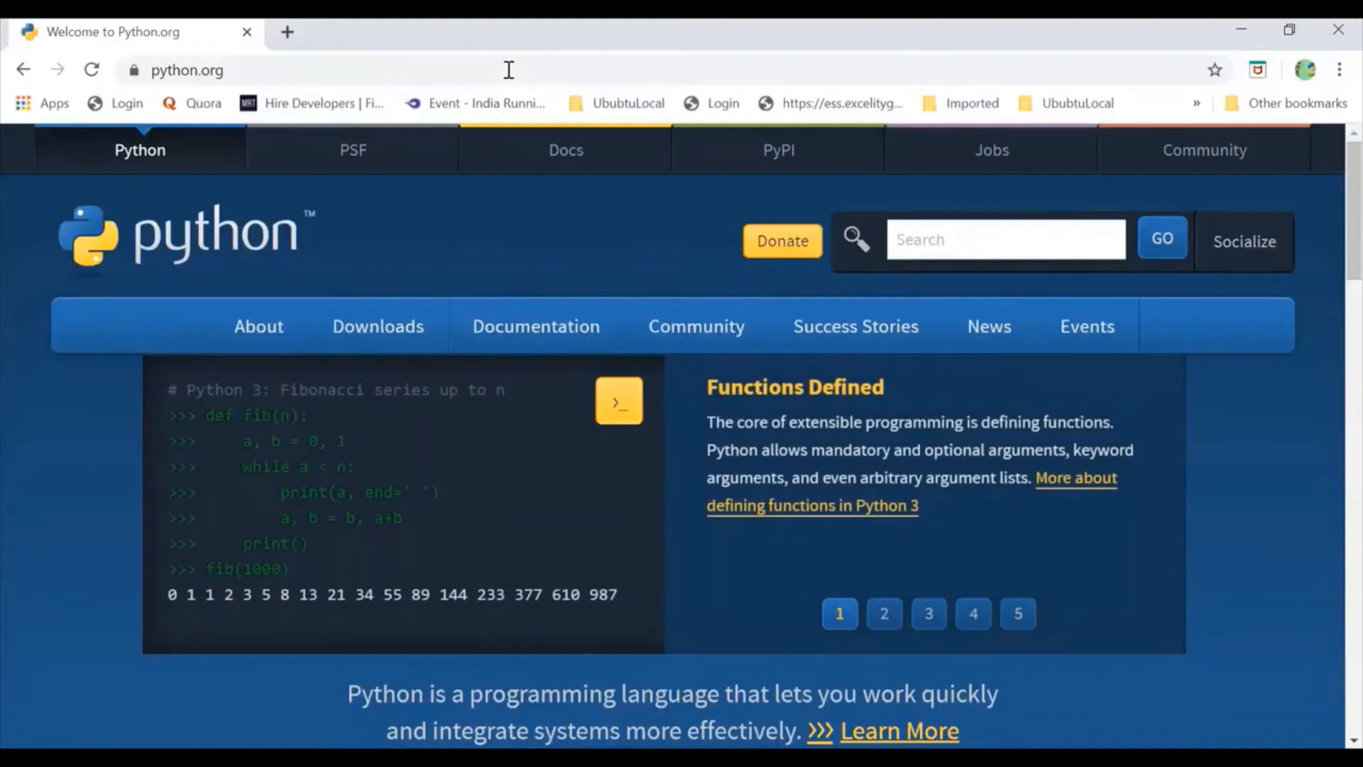
mouse_move(258, 326)
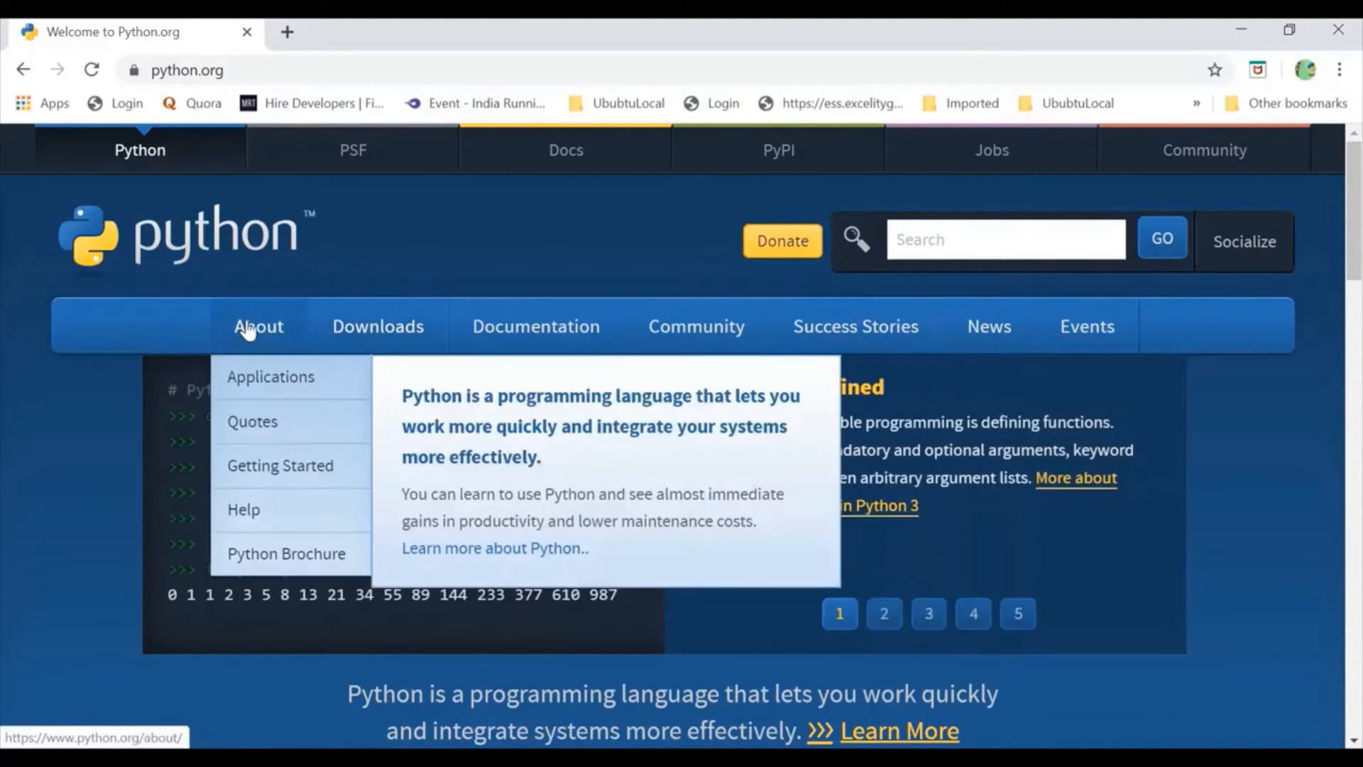
mouse_move(377, 326)
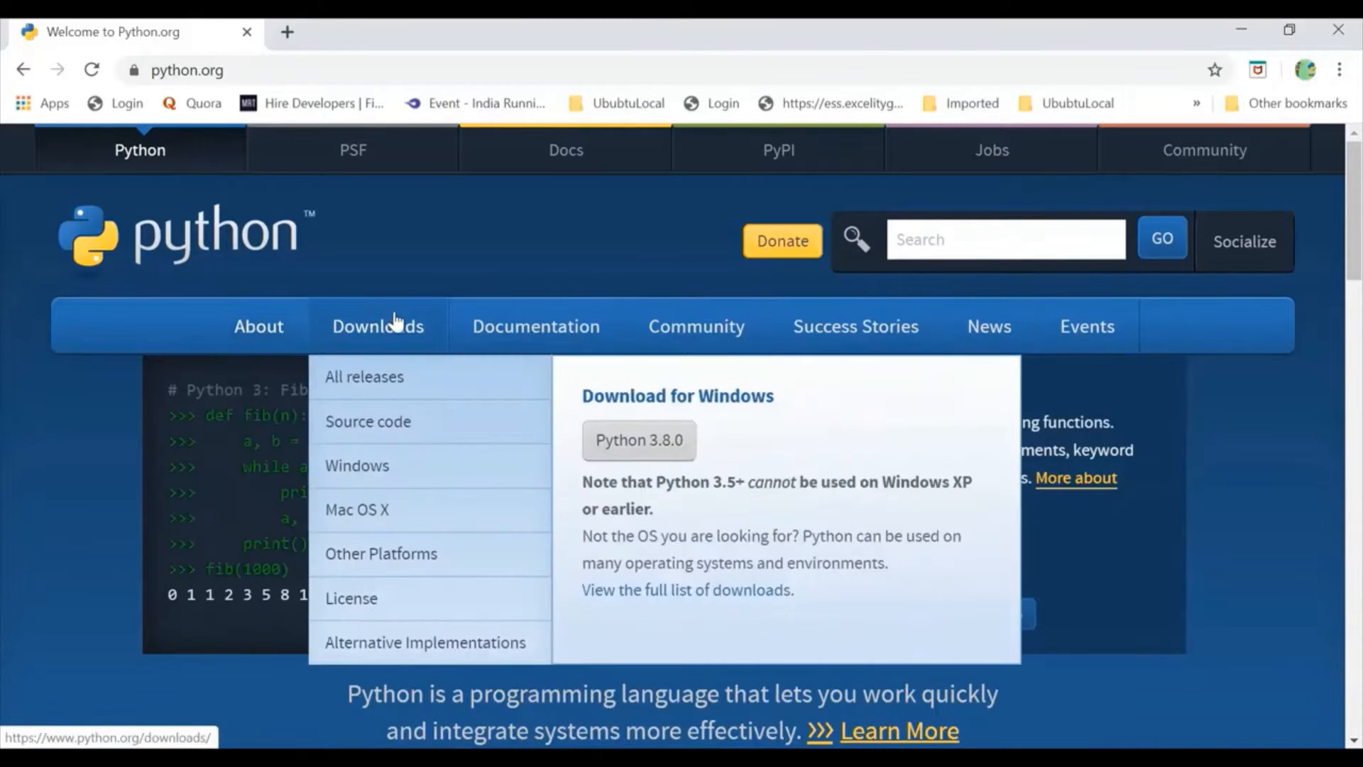
mouse_move(374, 326)
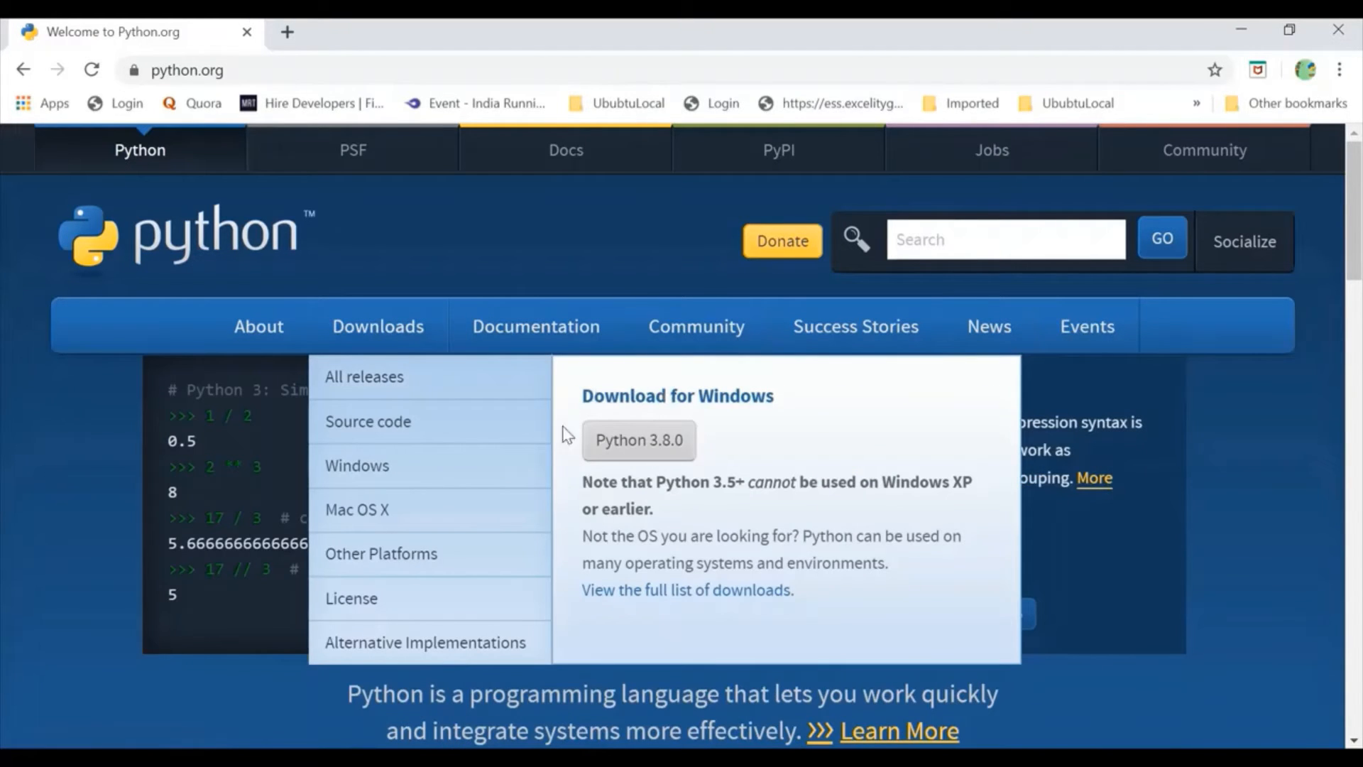
mouse_move(430, 376)
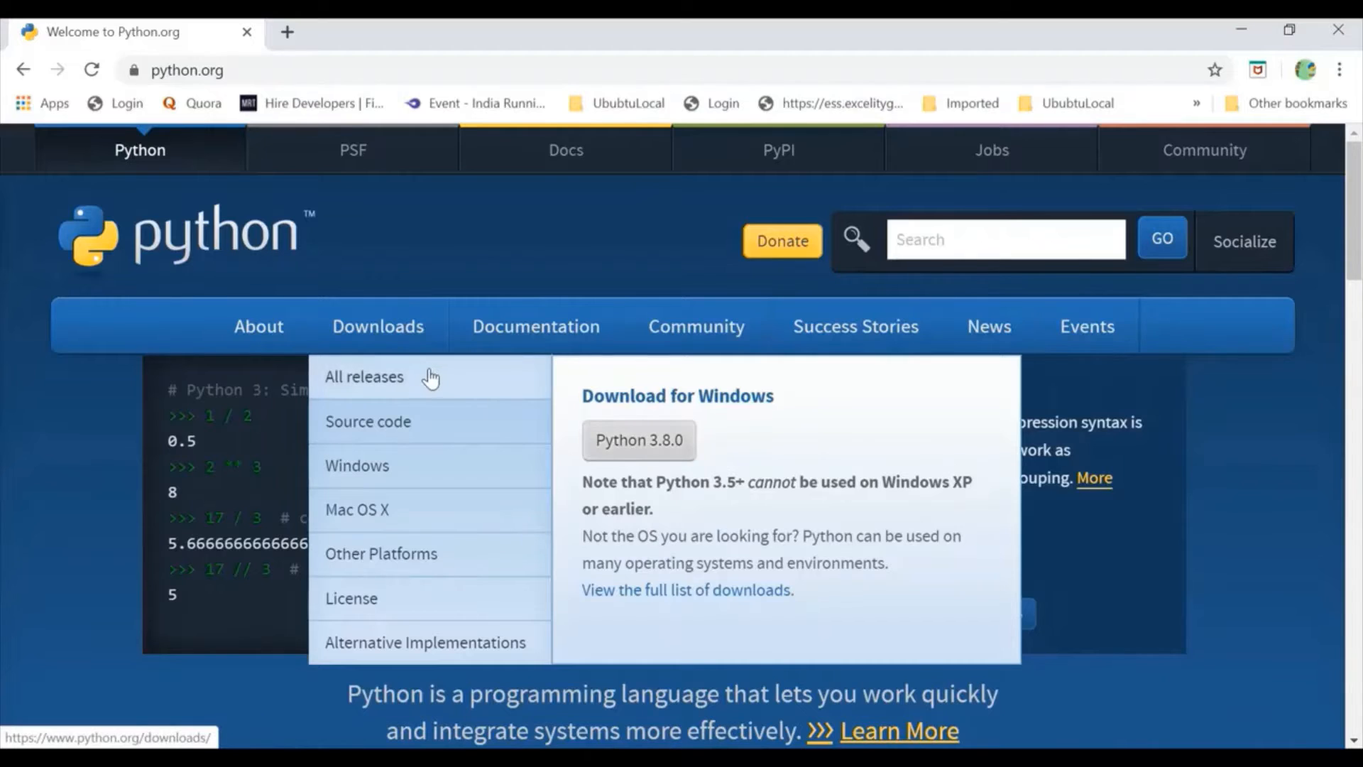
Step: Go to python.org's All releases downloads page from the Downloads menu
left_click(377, 326)
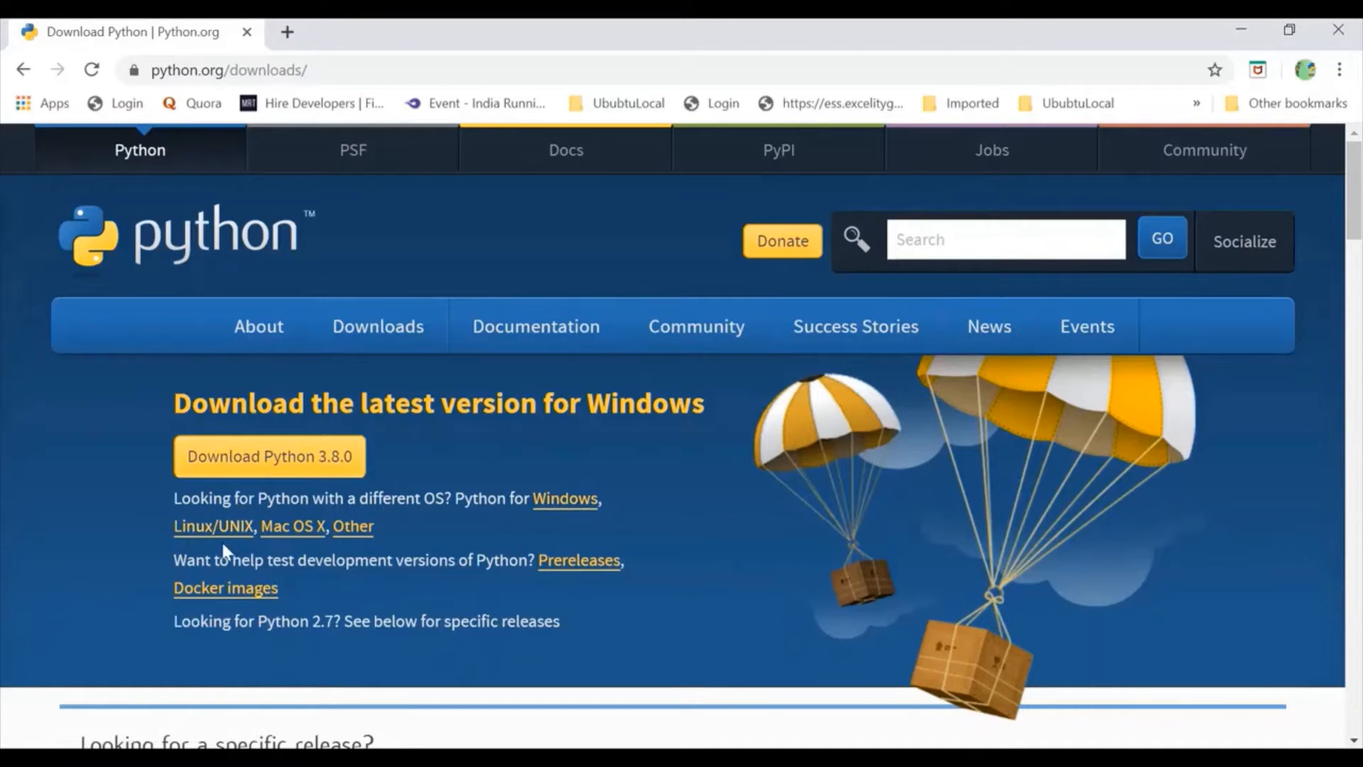
mouse_move(213, 526)
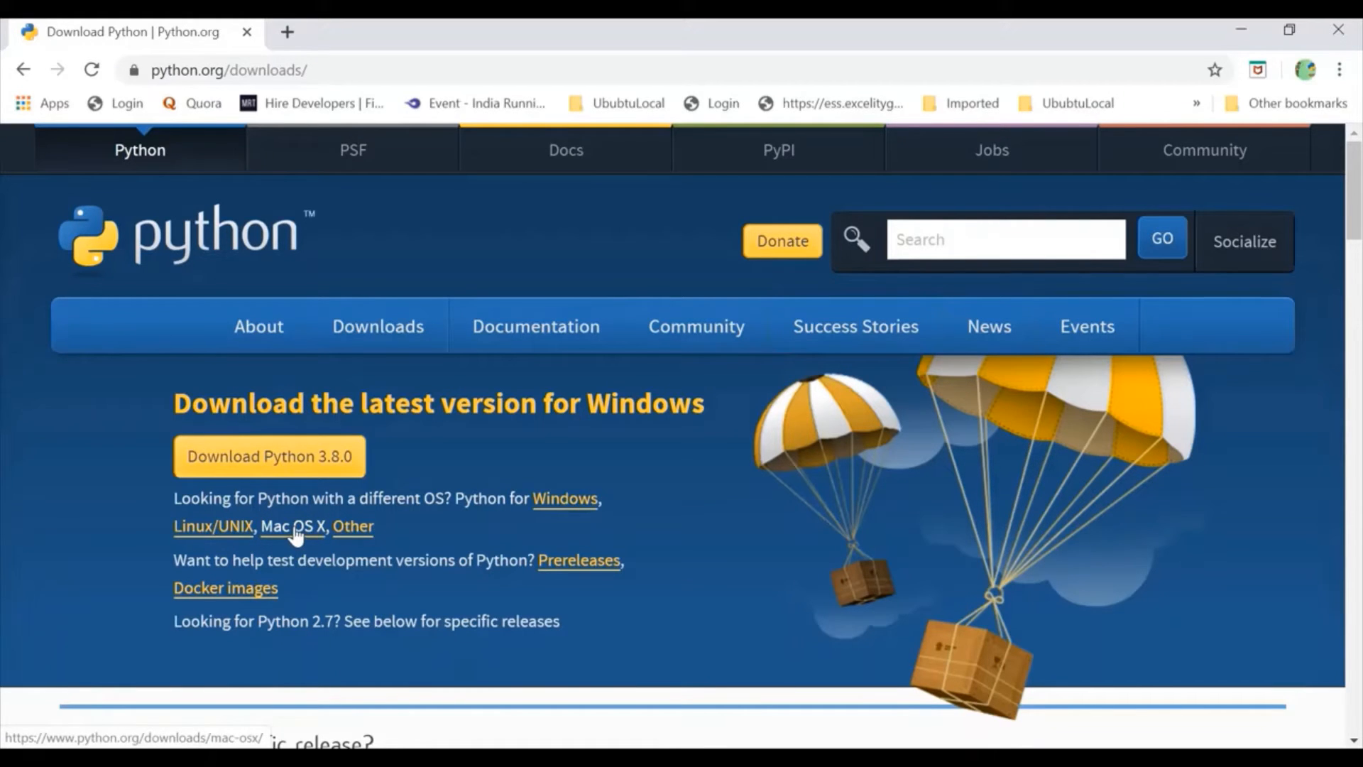
mouse_move(565, 499)
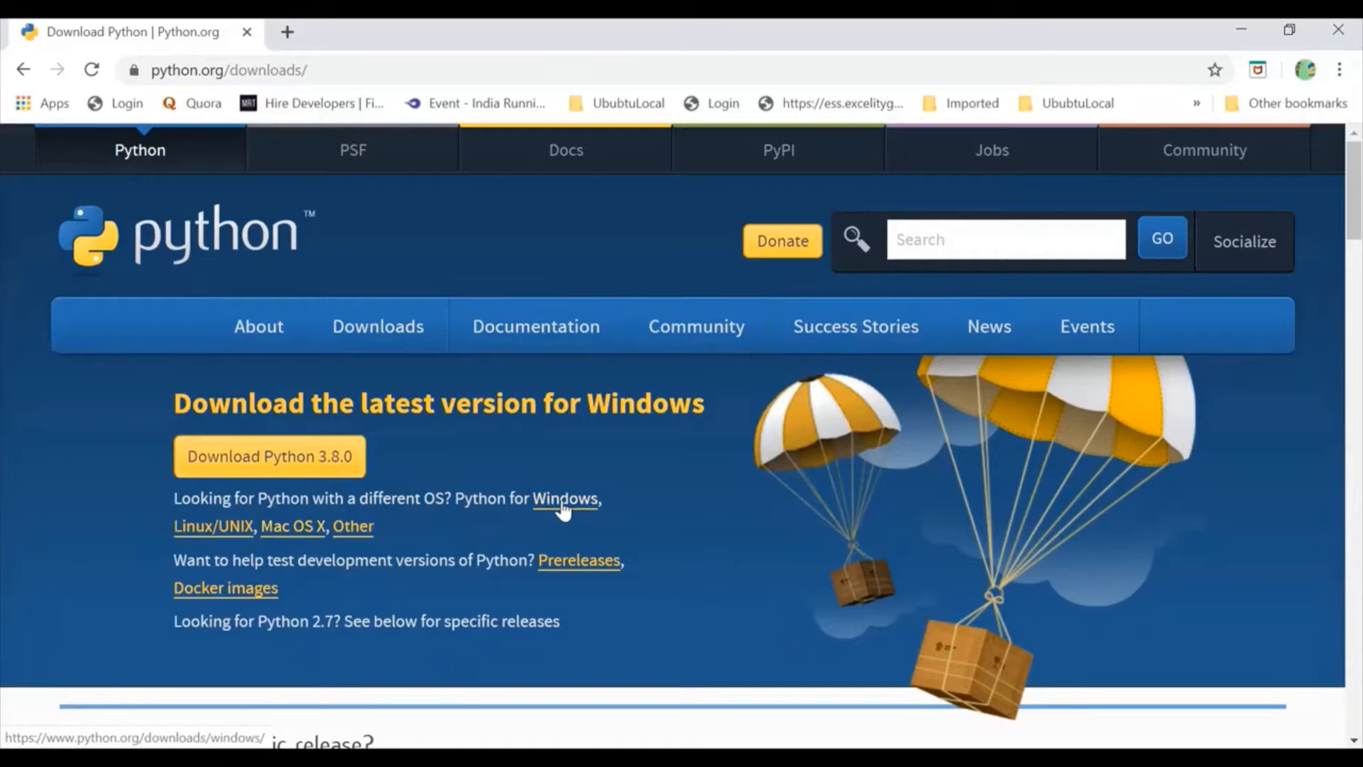
Step: Download the Python 3.8.0 Windows x86-64 executable installer from the Windows releases list
left_click(564, 499)
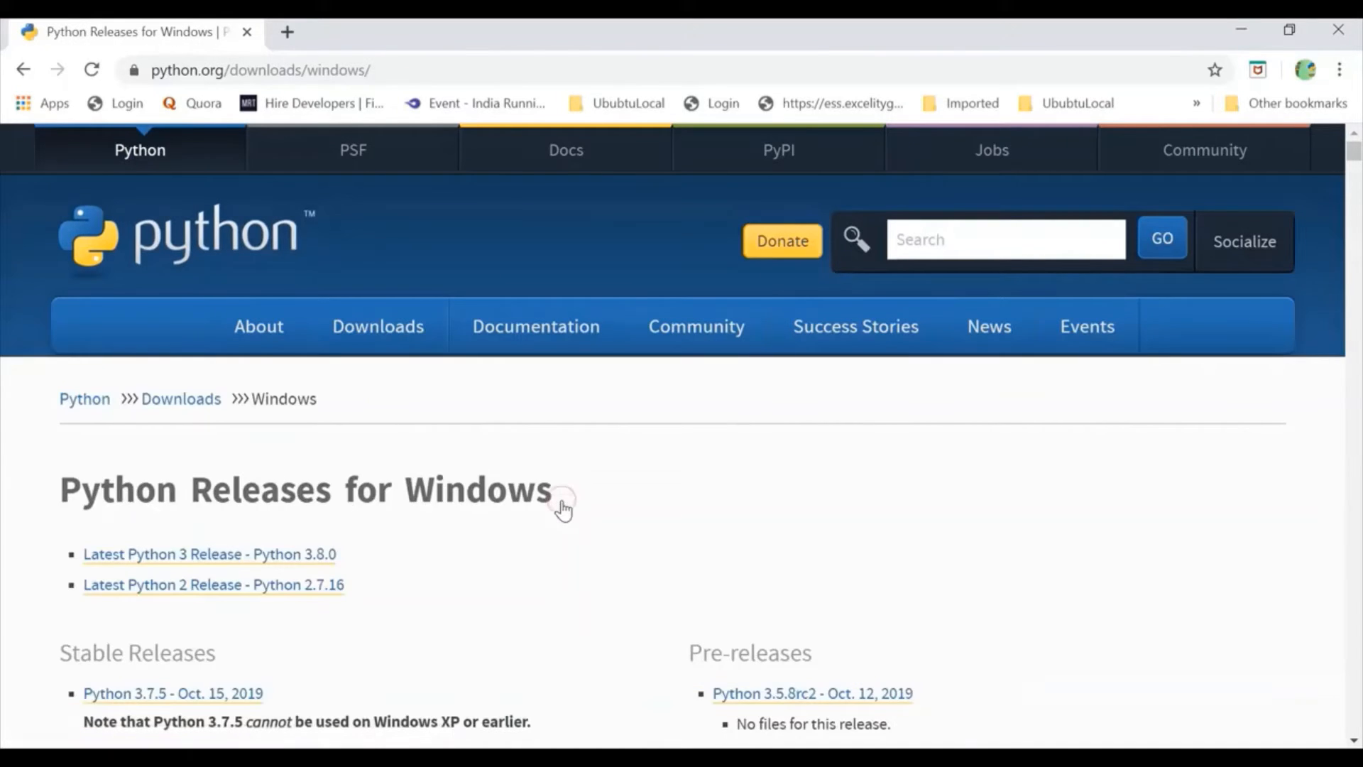
scroll("down", 3)
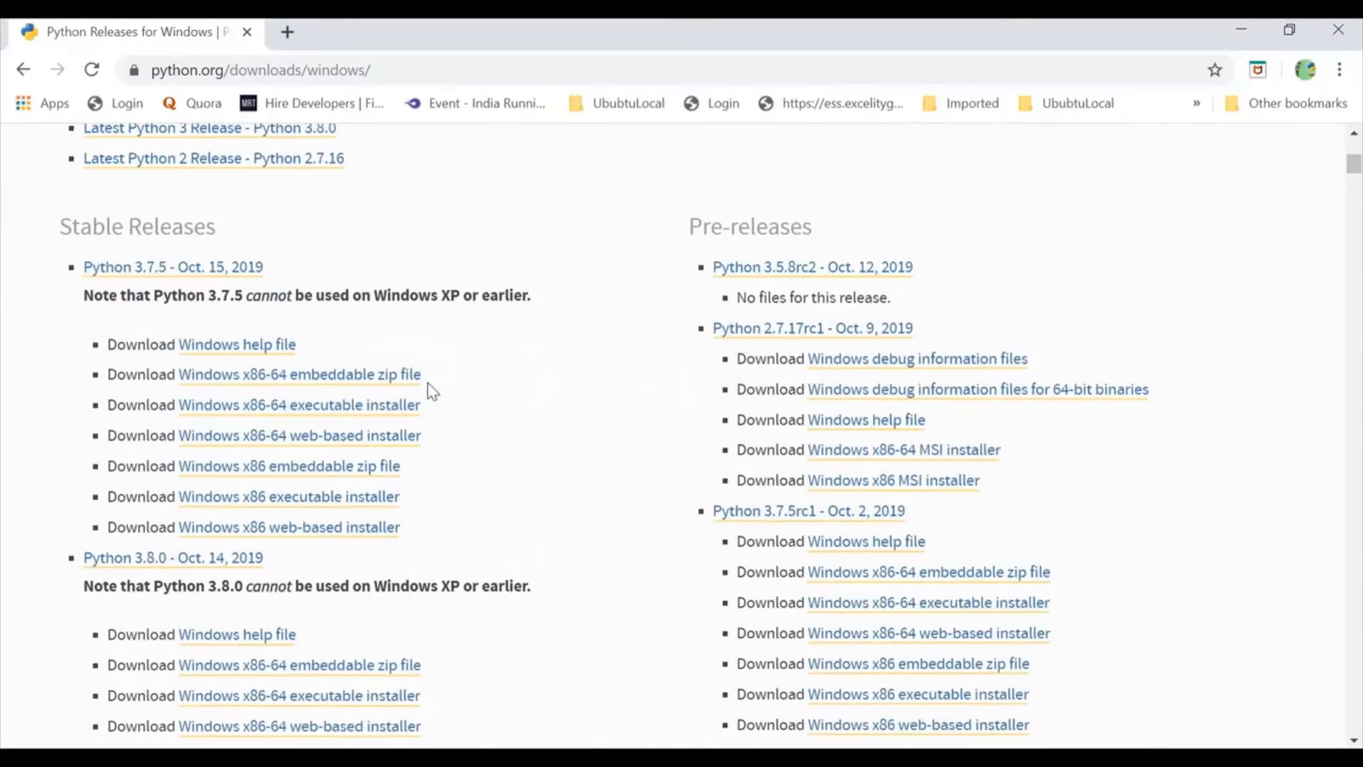
mouse_move(170, 317)
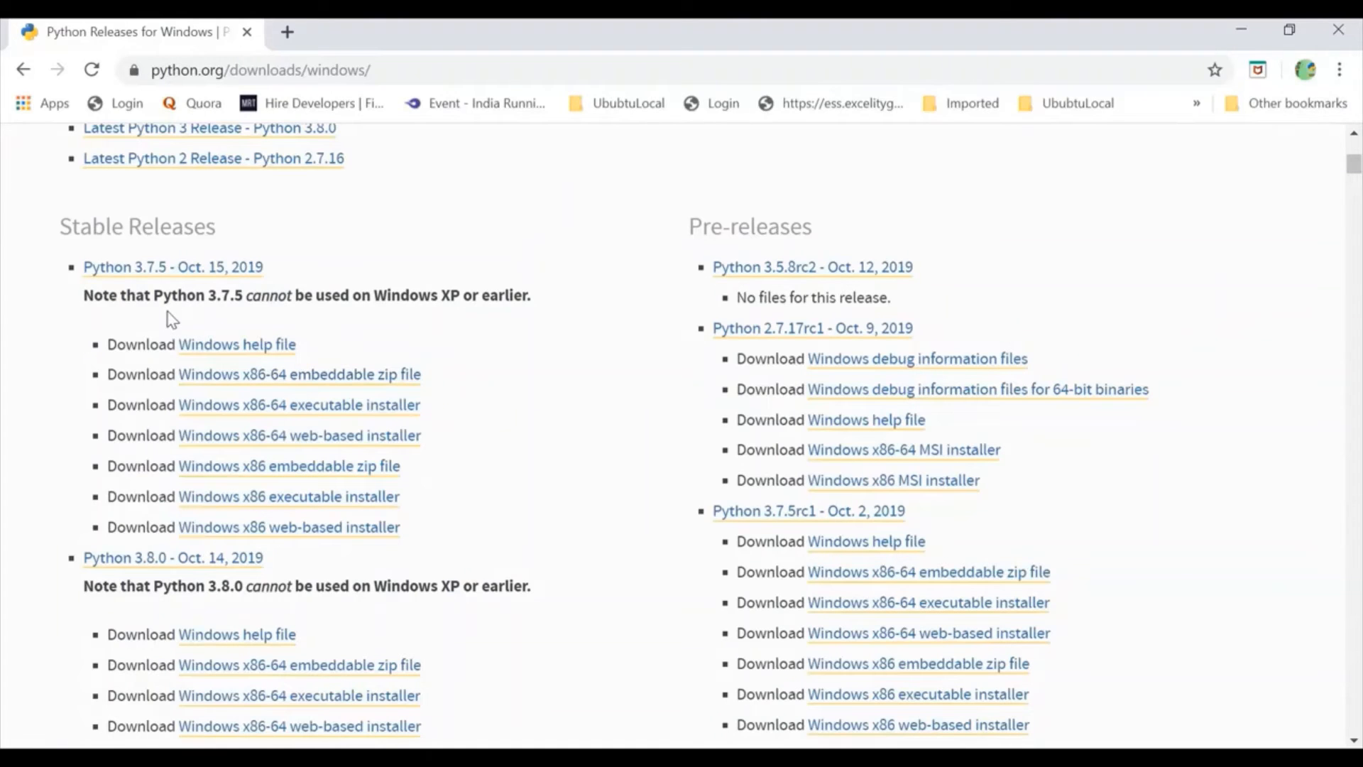
scroll("down", 3)
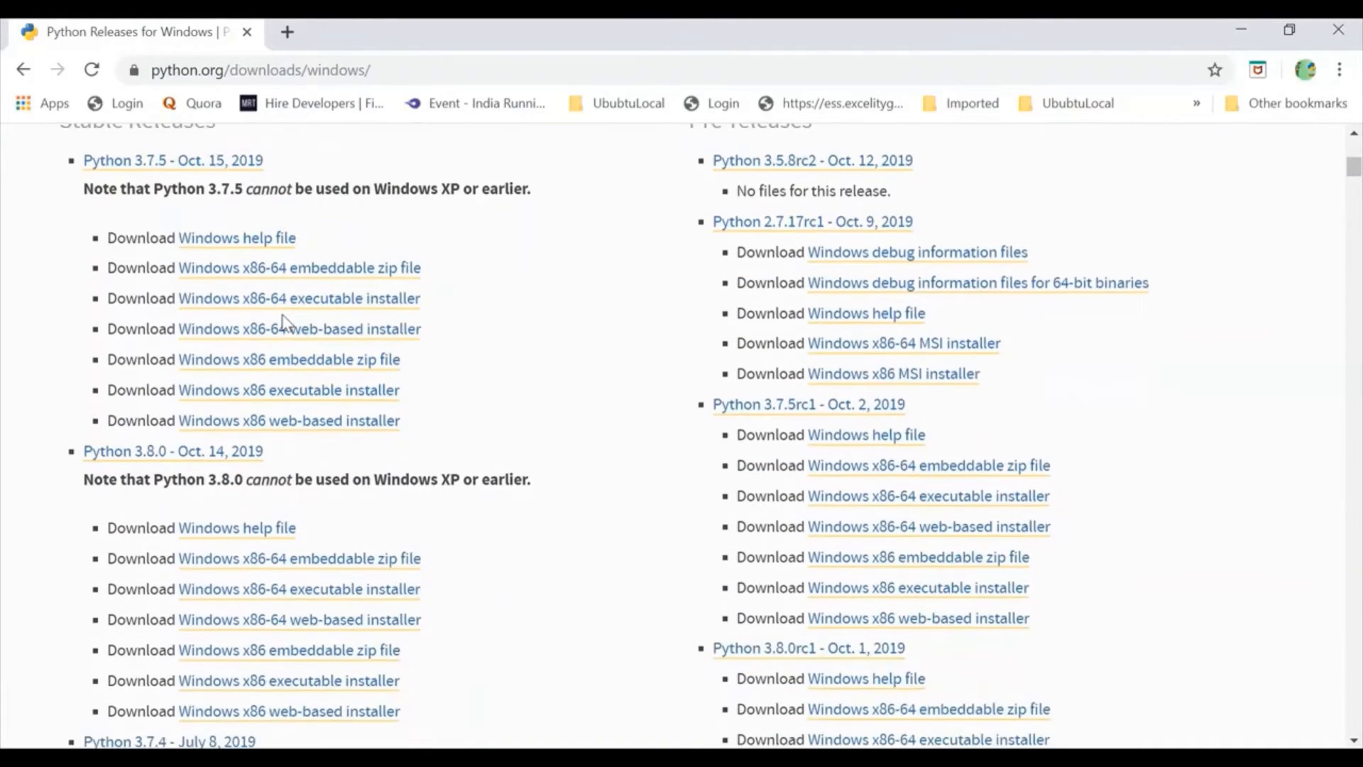
scroll("down", 3)
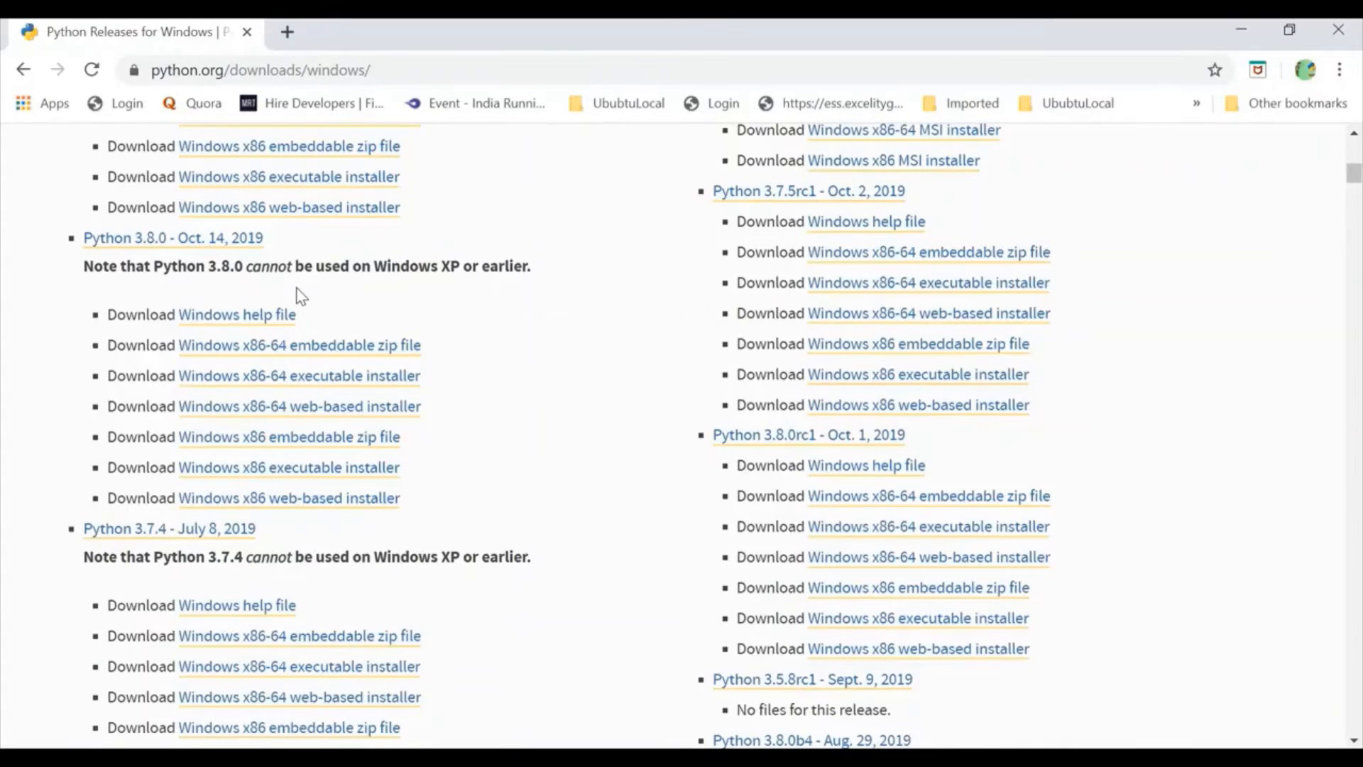
mouse_move(299, 375)
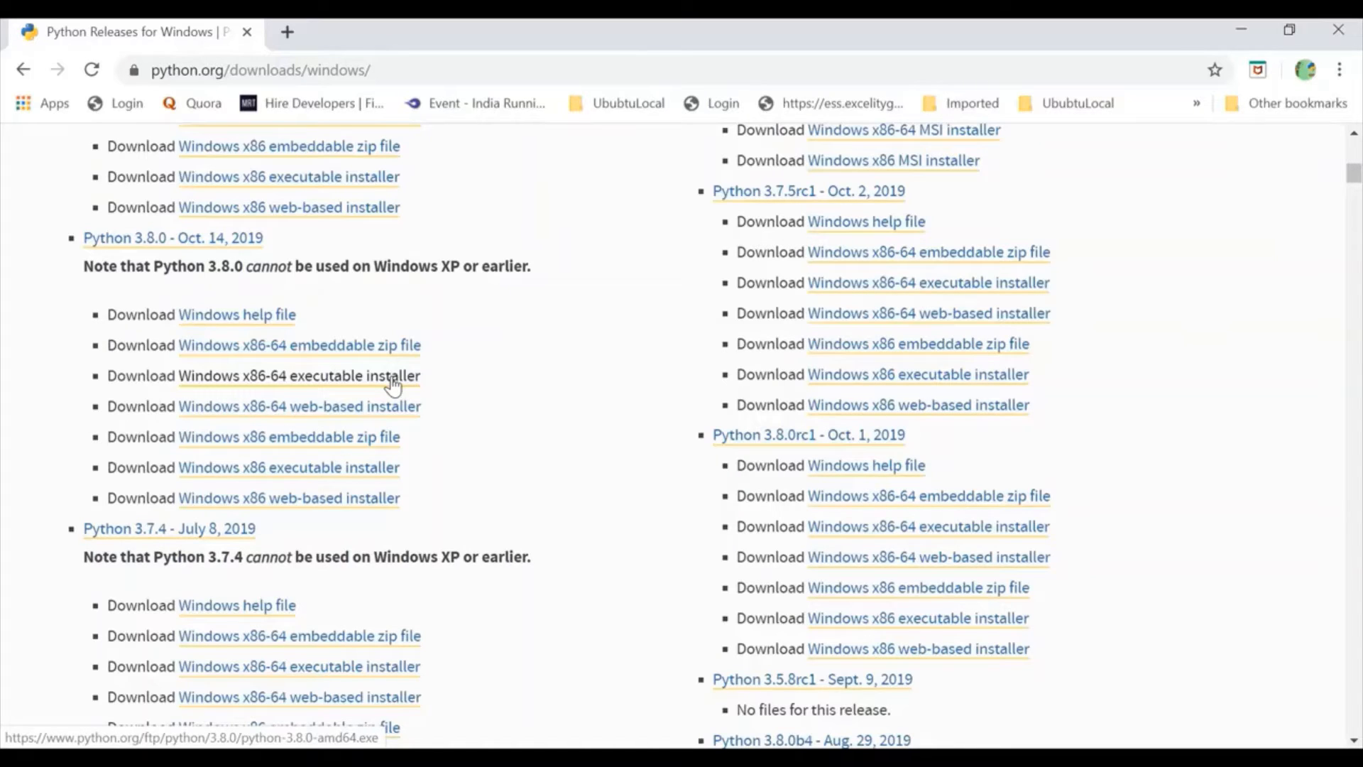
left_click(298, 374)
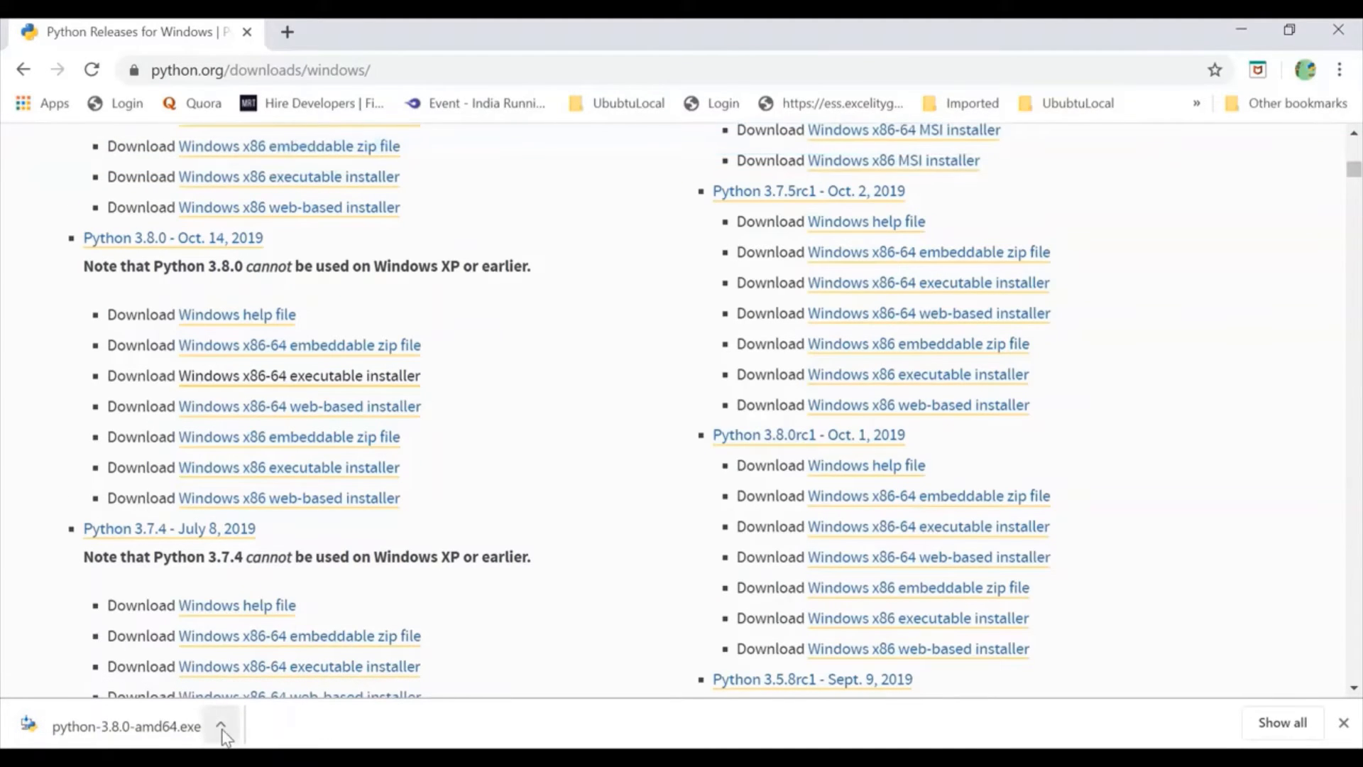
Step: Launch the downloaded python-3.8.0-amd64.exe and start Install Now with default settings
left_click(221, 725)
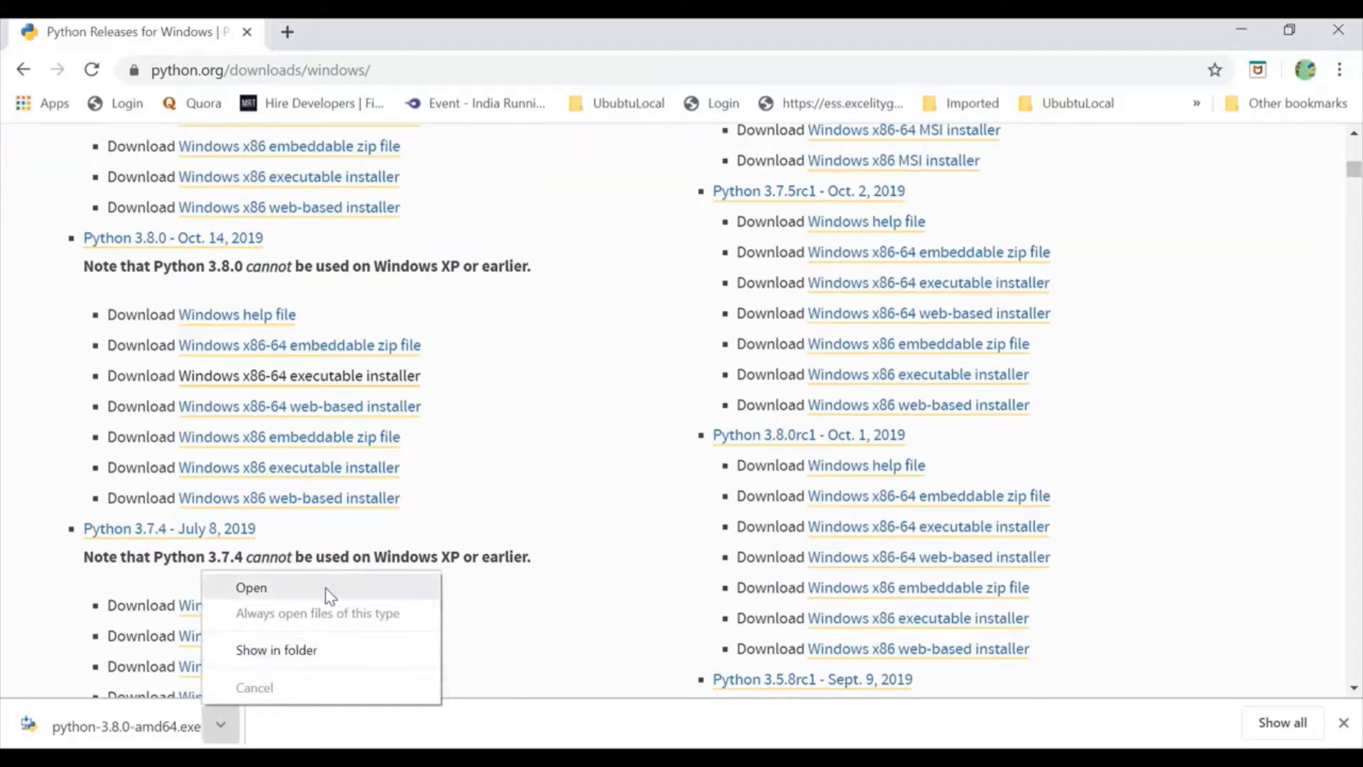
left_click(250, 587)
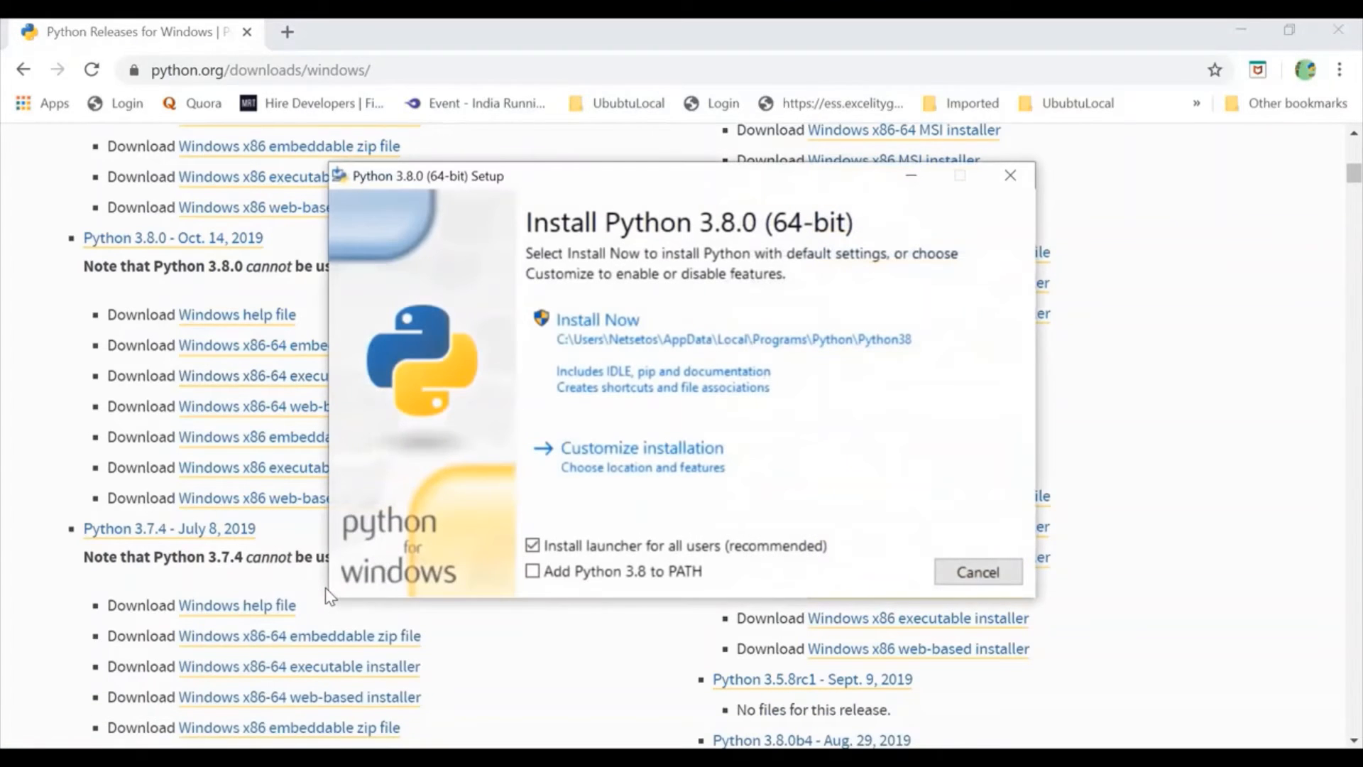
left_click(598, 319)
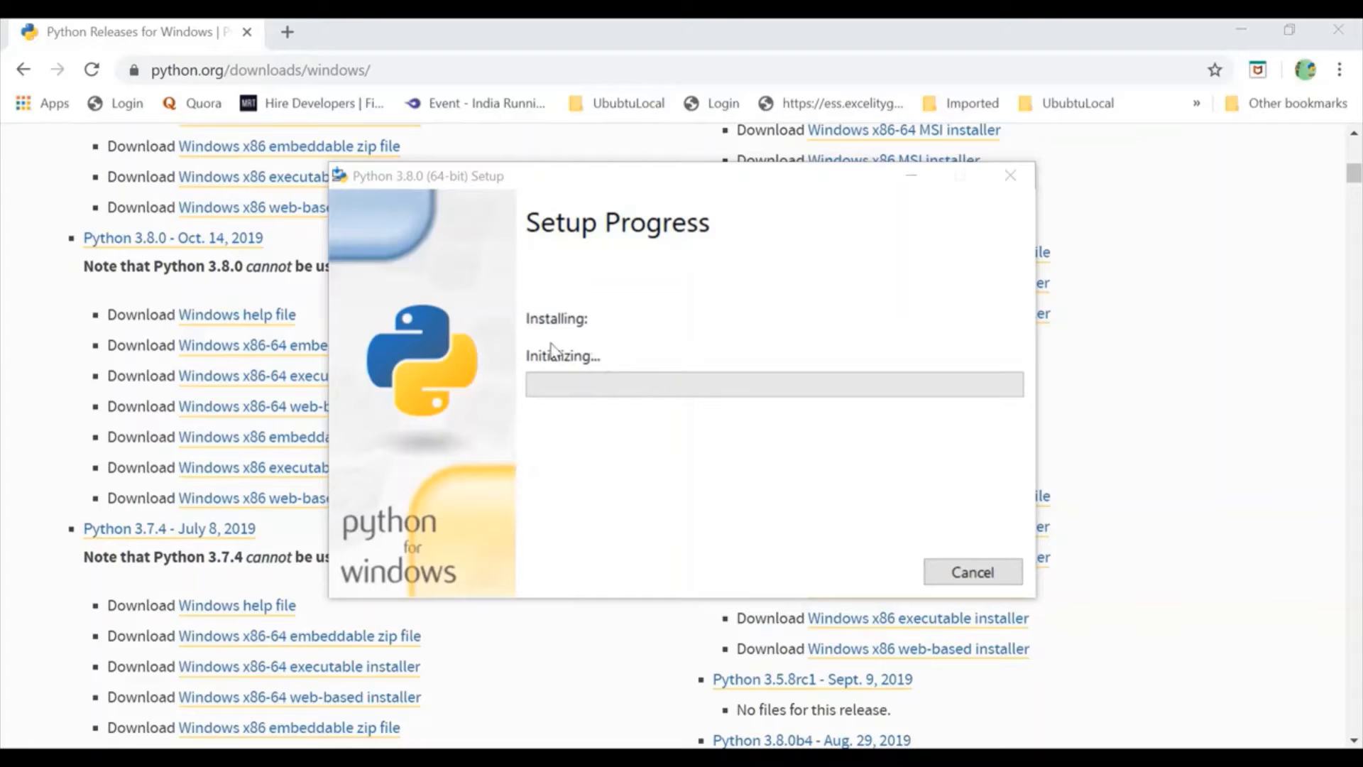
mouse_move(492, 602)
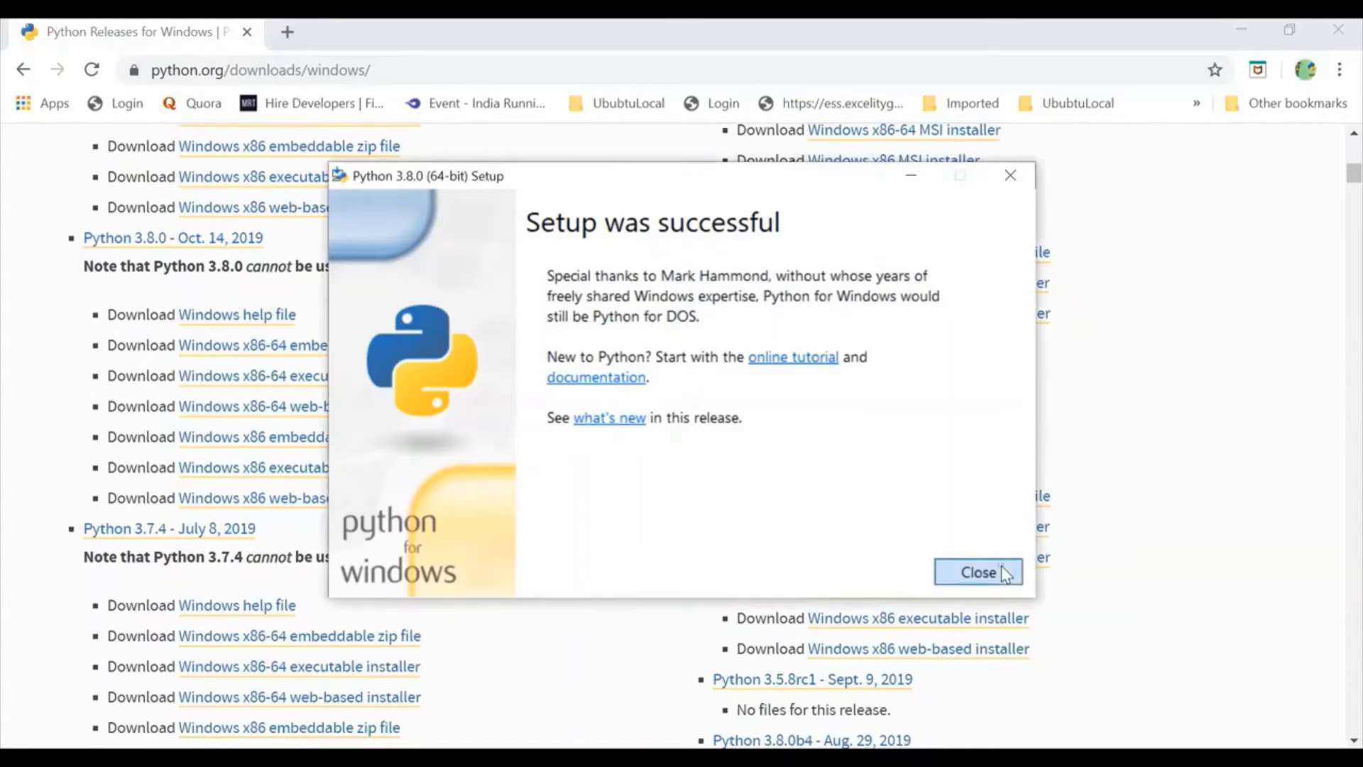
Step: Close the finished Python 3.8.0 setup dialog
left_click(977, 572)
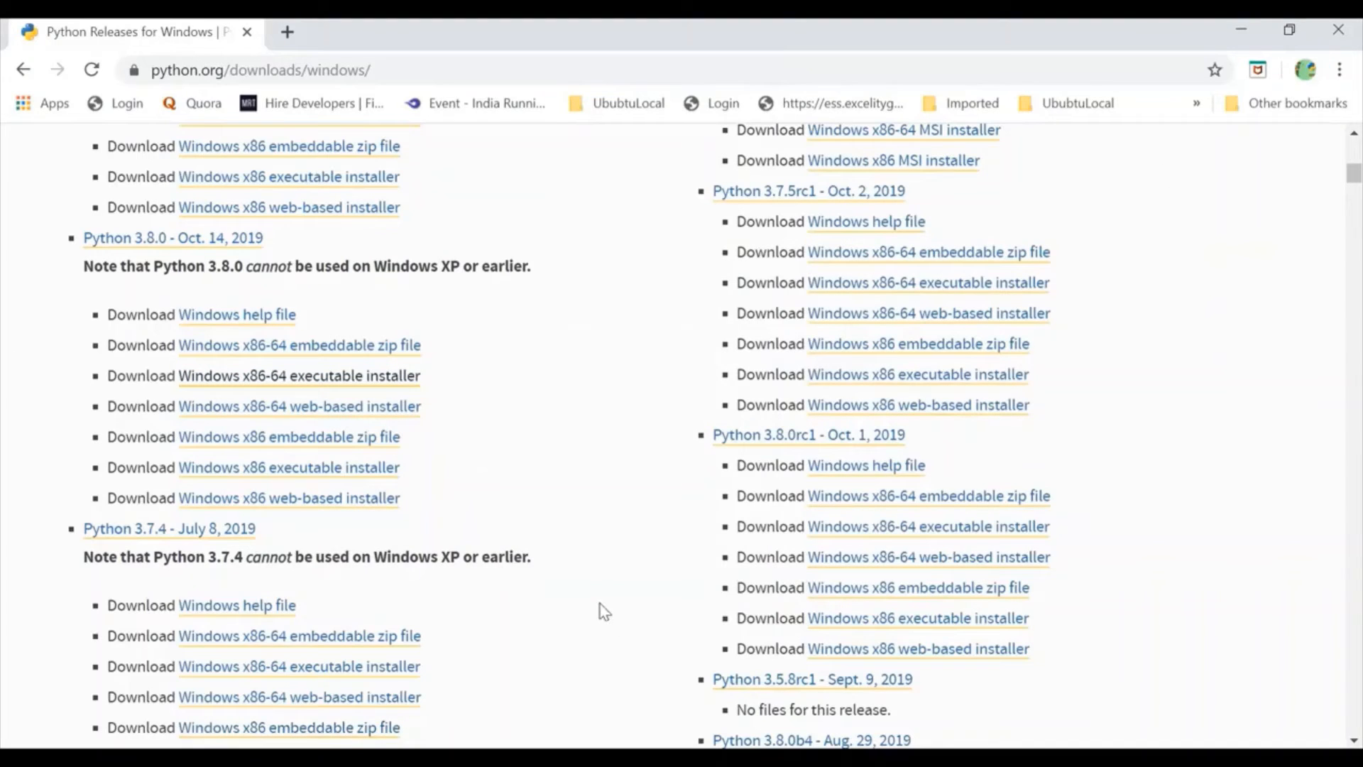
mouse_move(608, 601)
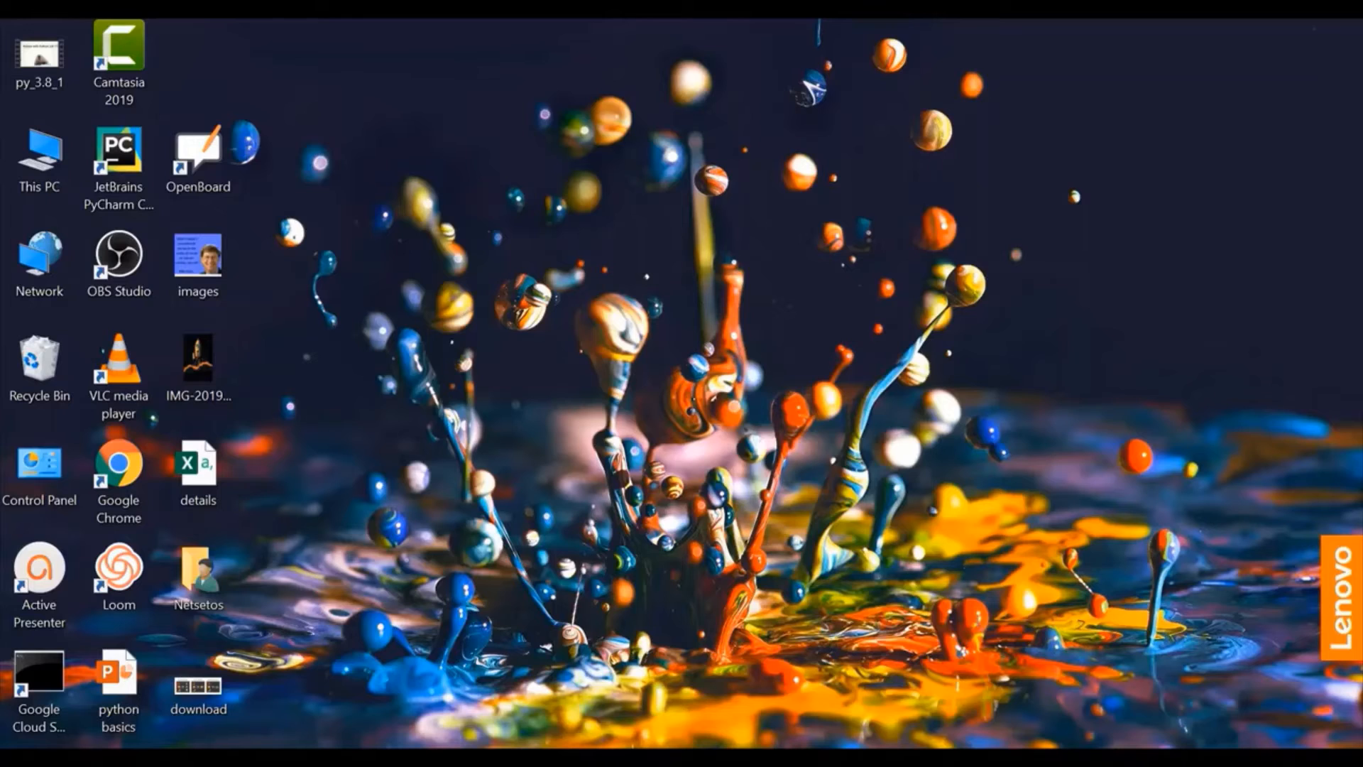
mouse_move(926, 496)
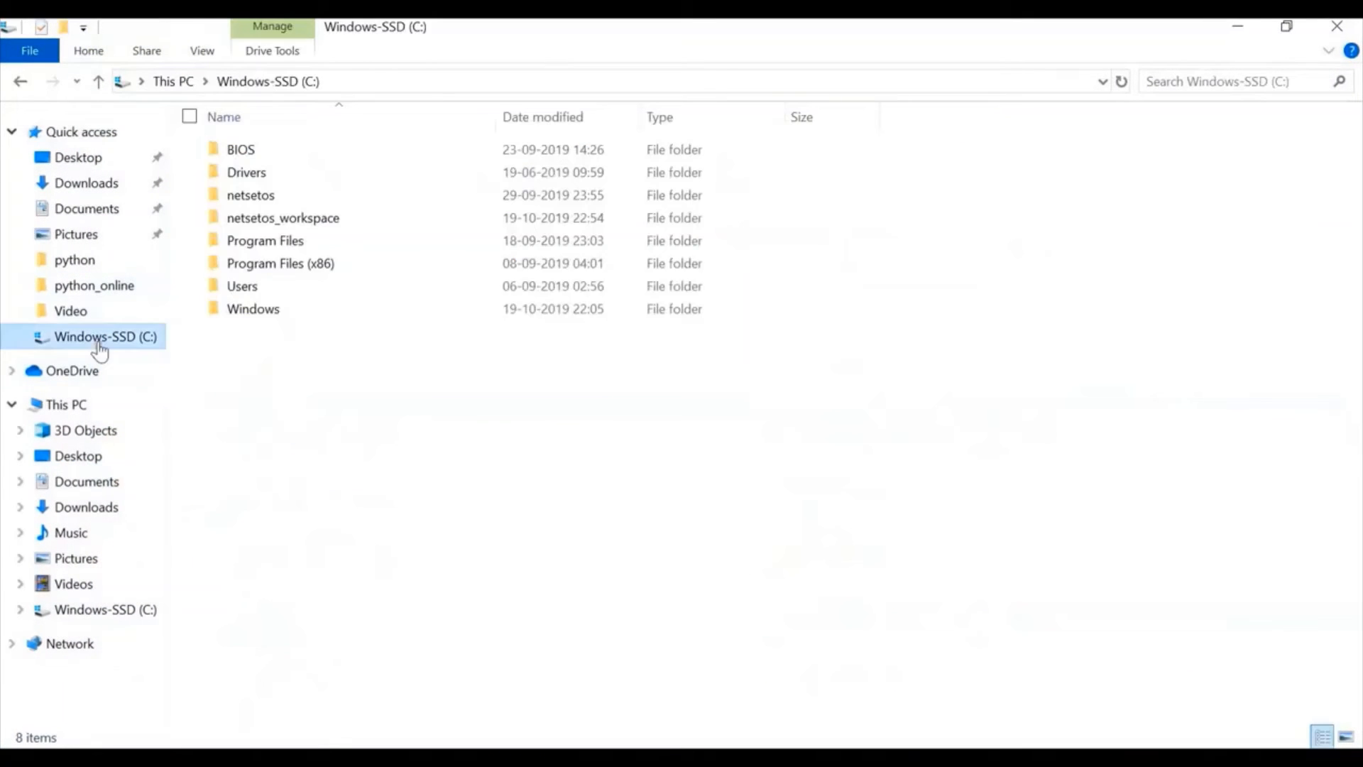
Step: Enter the Netsetos user folder under C:\Users and bring up the Run dialog
double_click(241, 285)
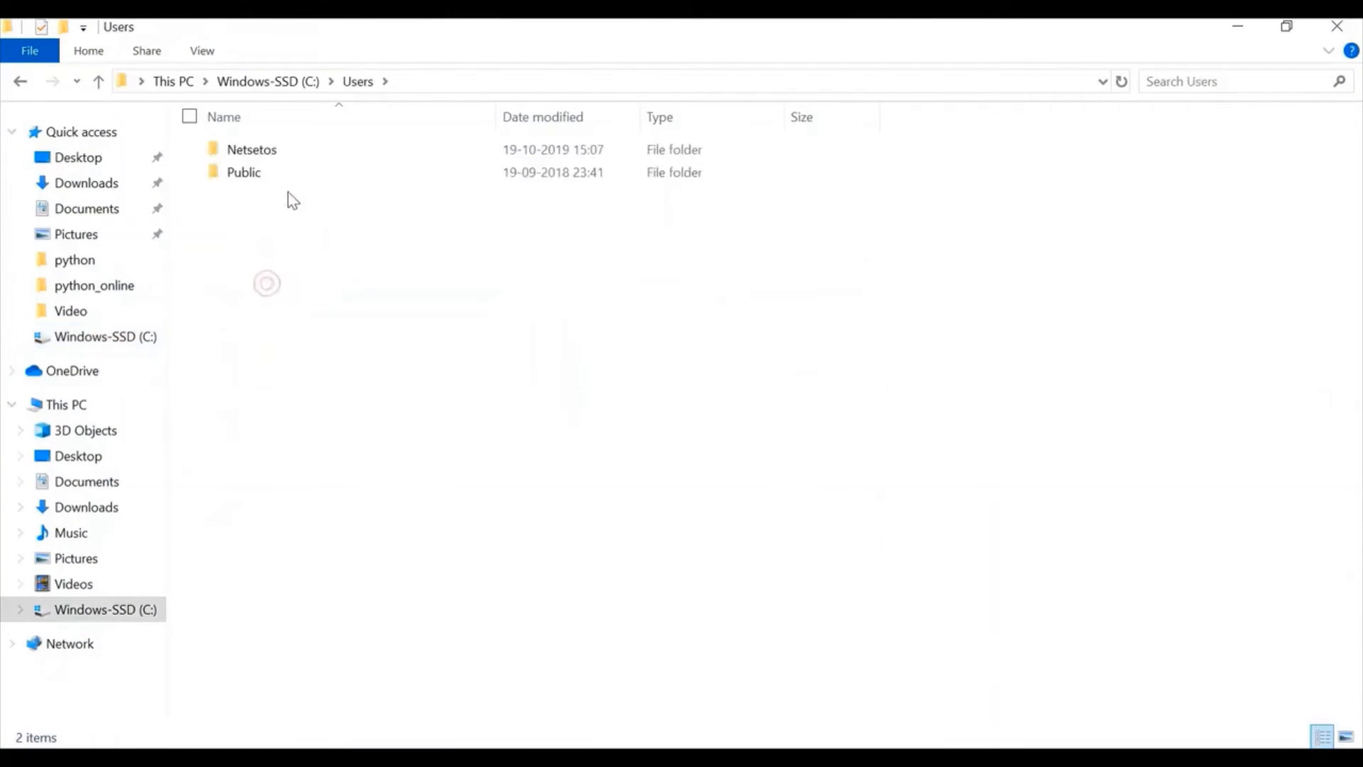
double_click(251, 149)
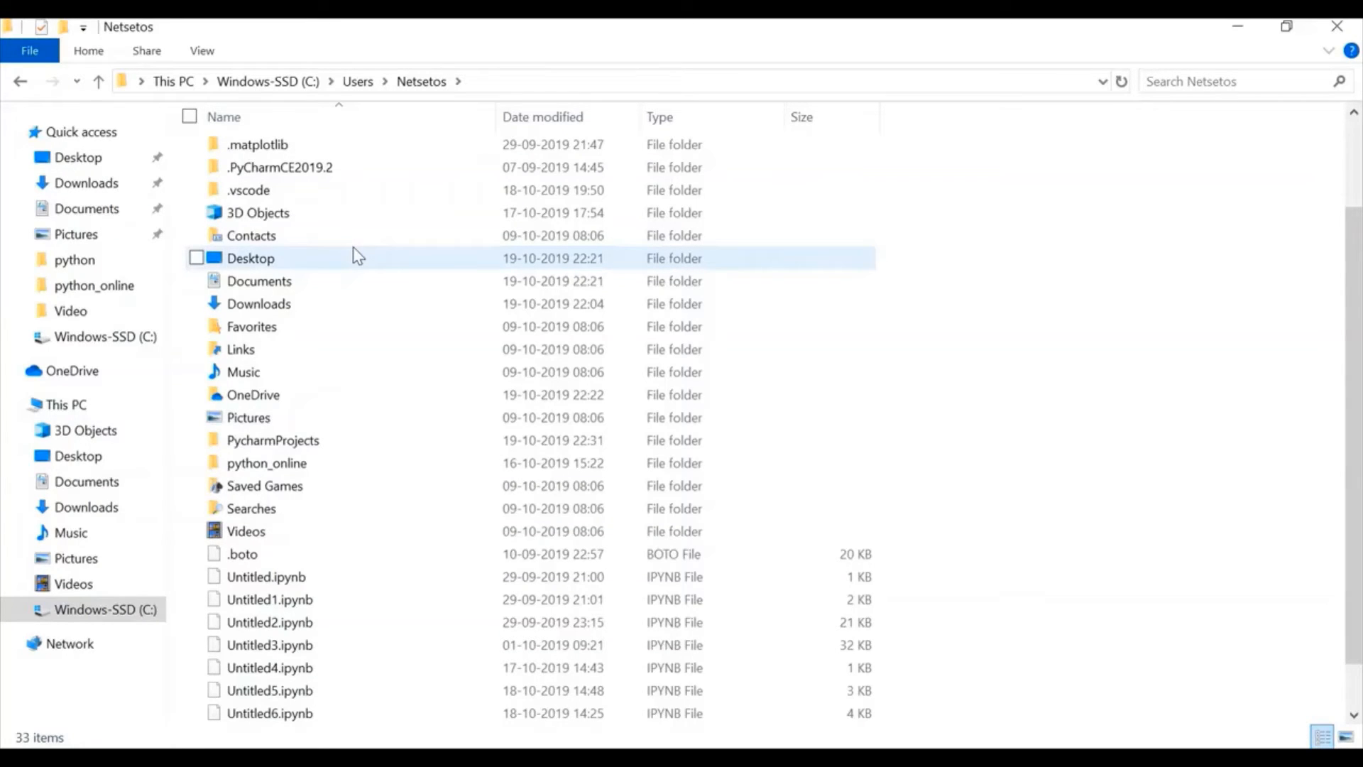
key("Win+r")
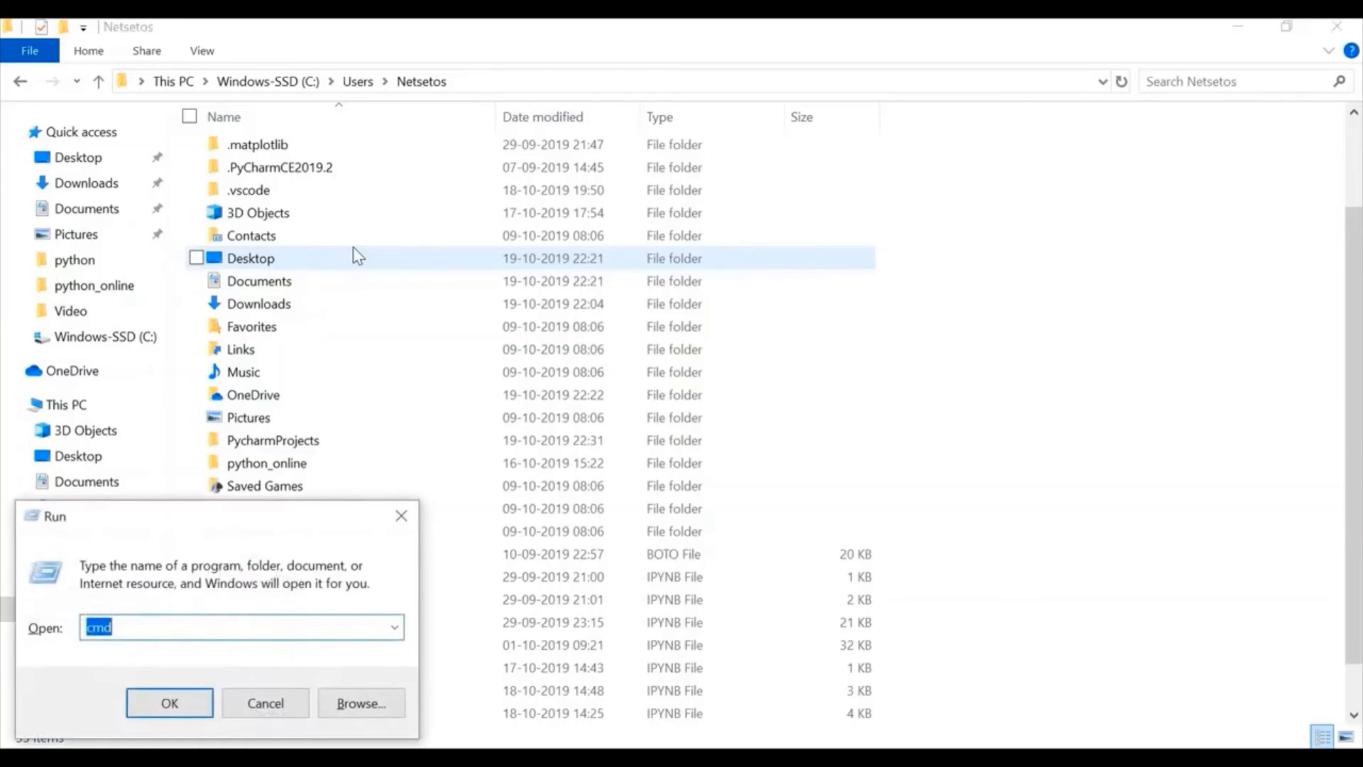
Step: In Command Prompt, cd through AppData\Local\Programs\Python and list its contents with dir
left_click(169, 702)
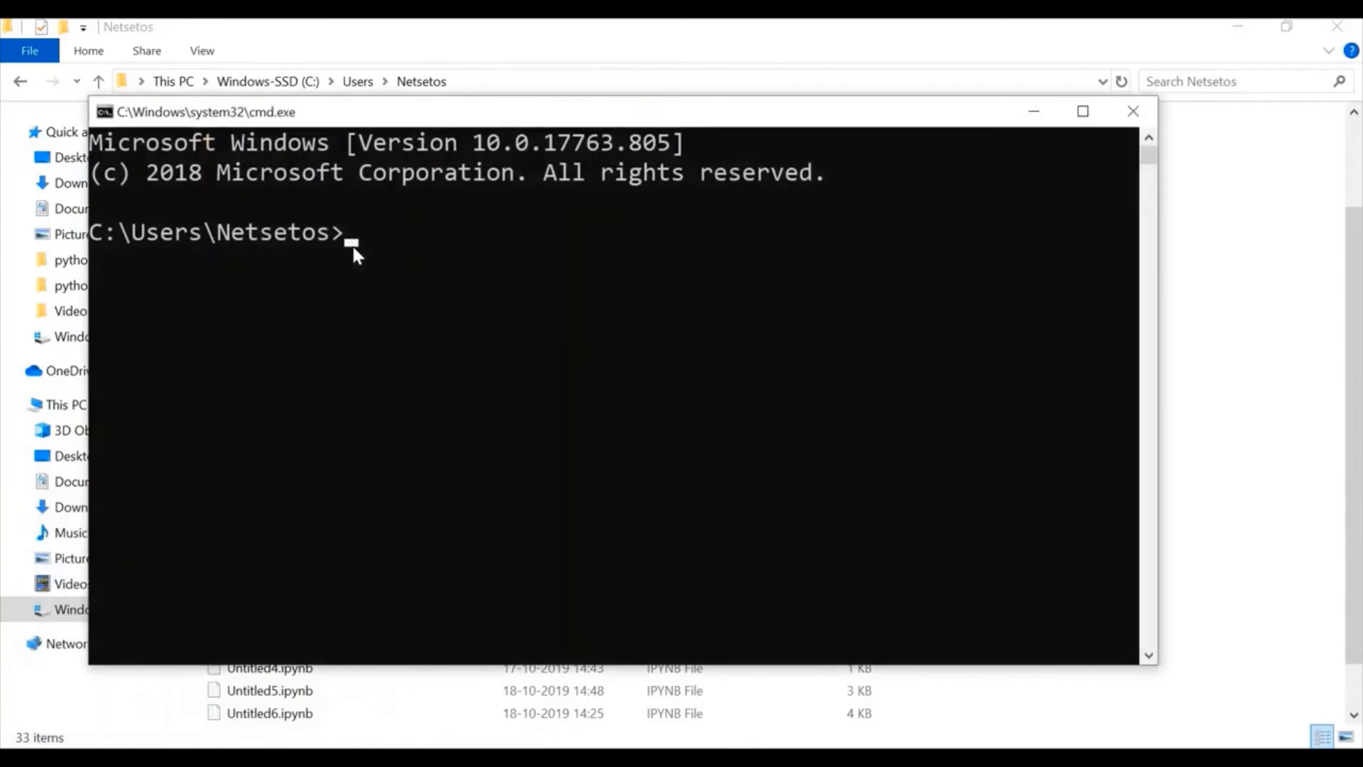
type("cd AppData")
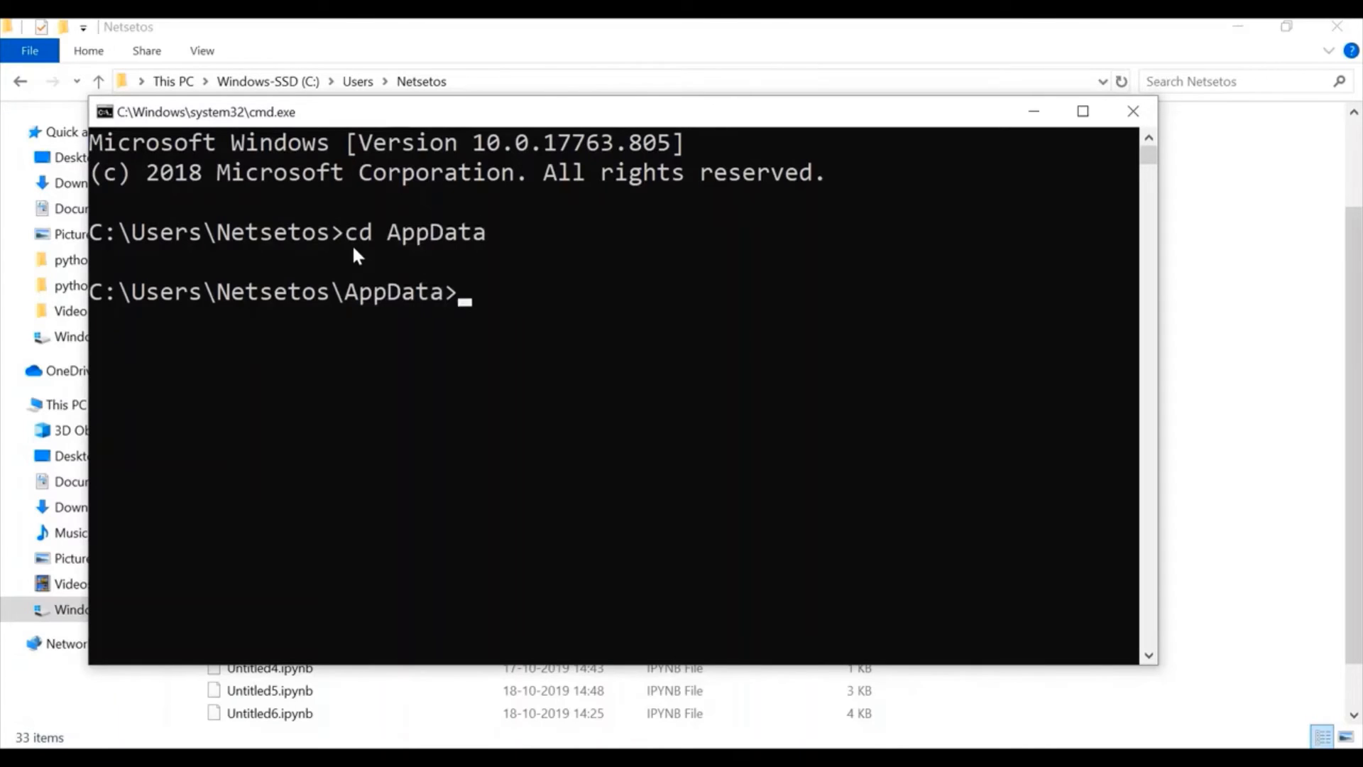
type("cd Local")
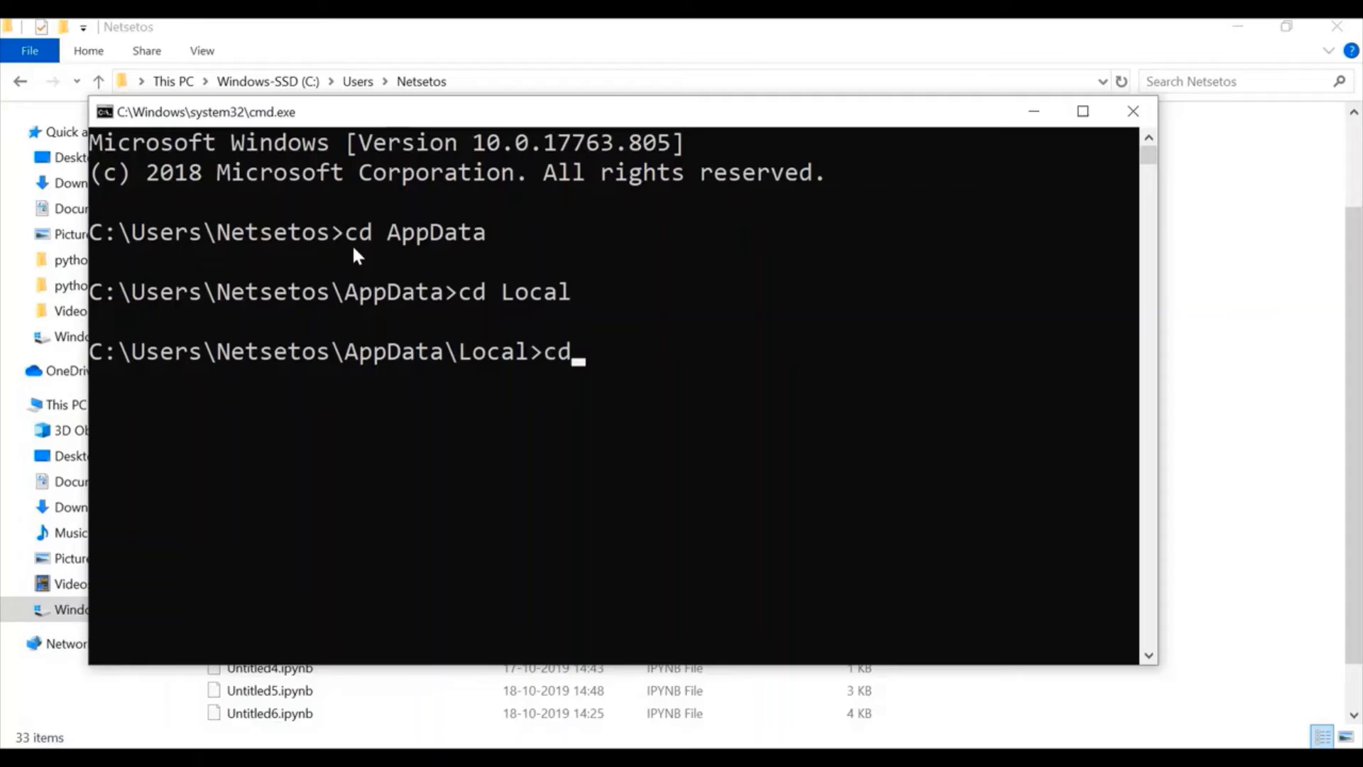
type("Programs")
type("cd")
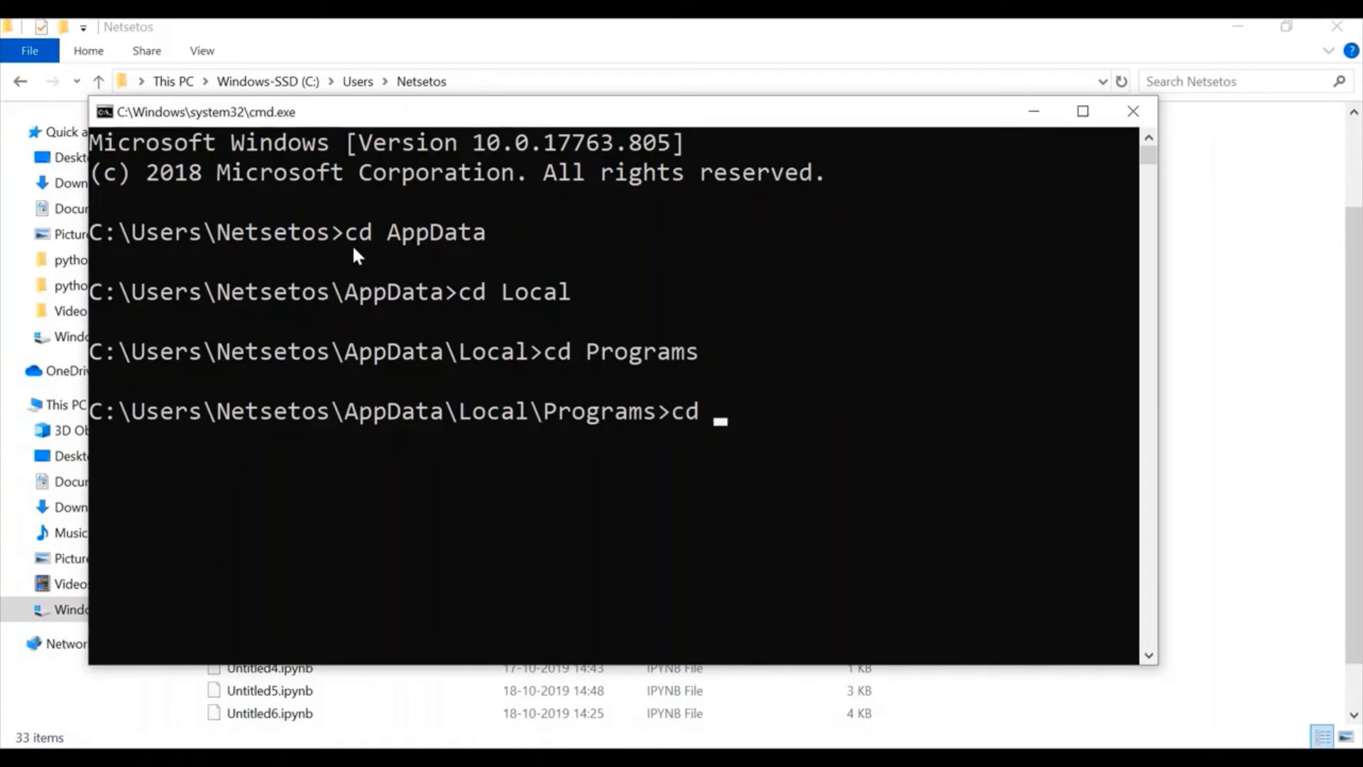
type("Python")
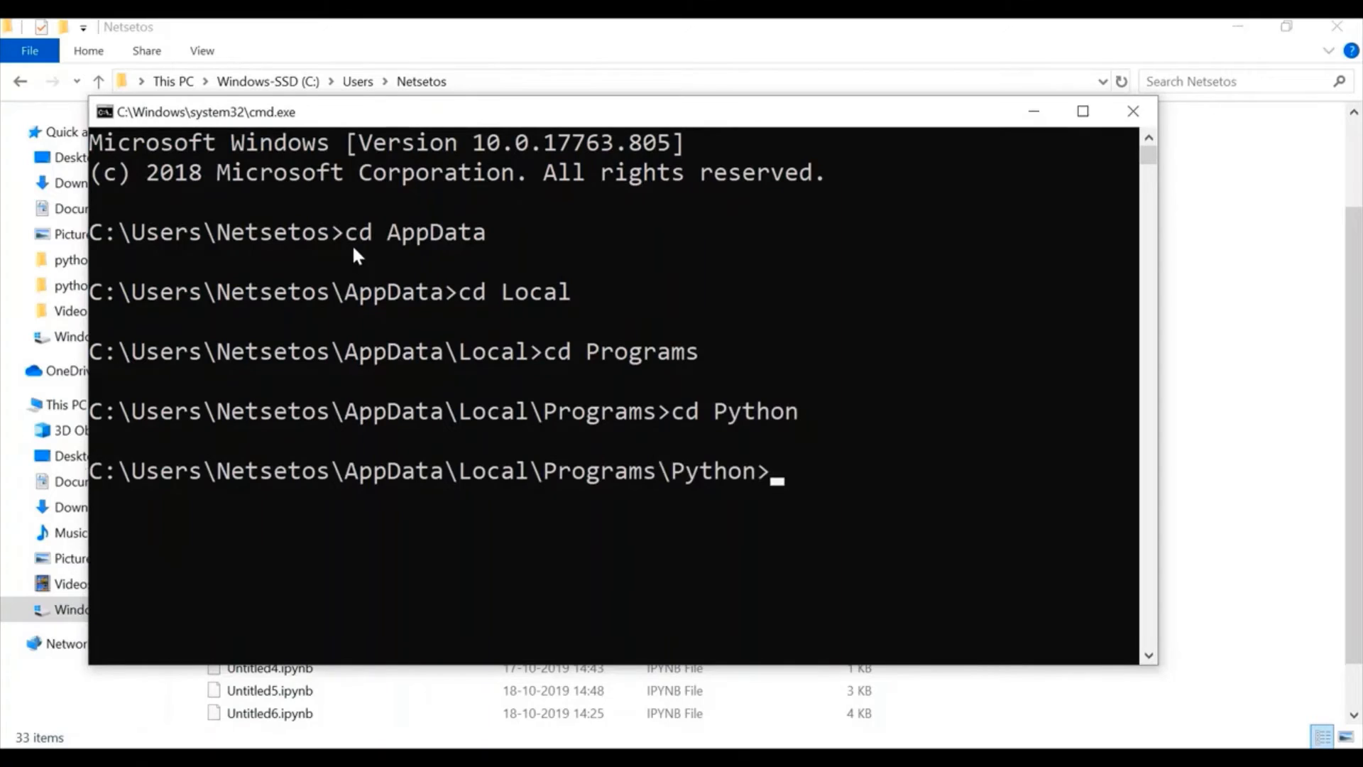
type("dir")
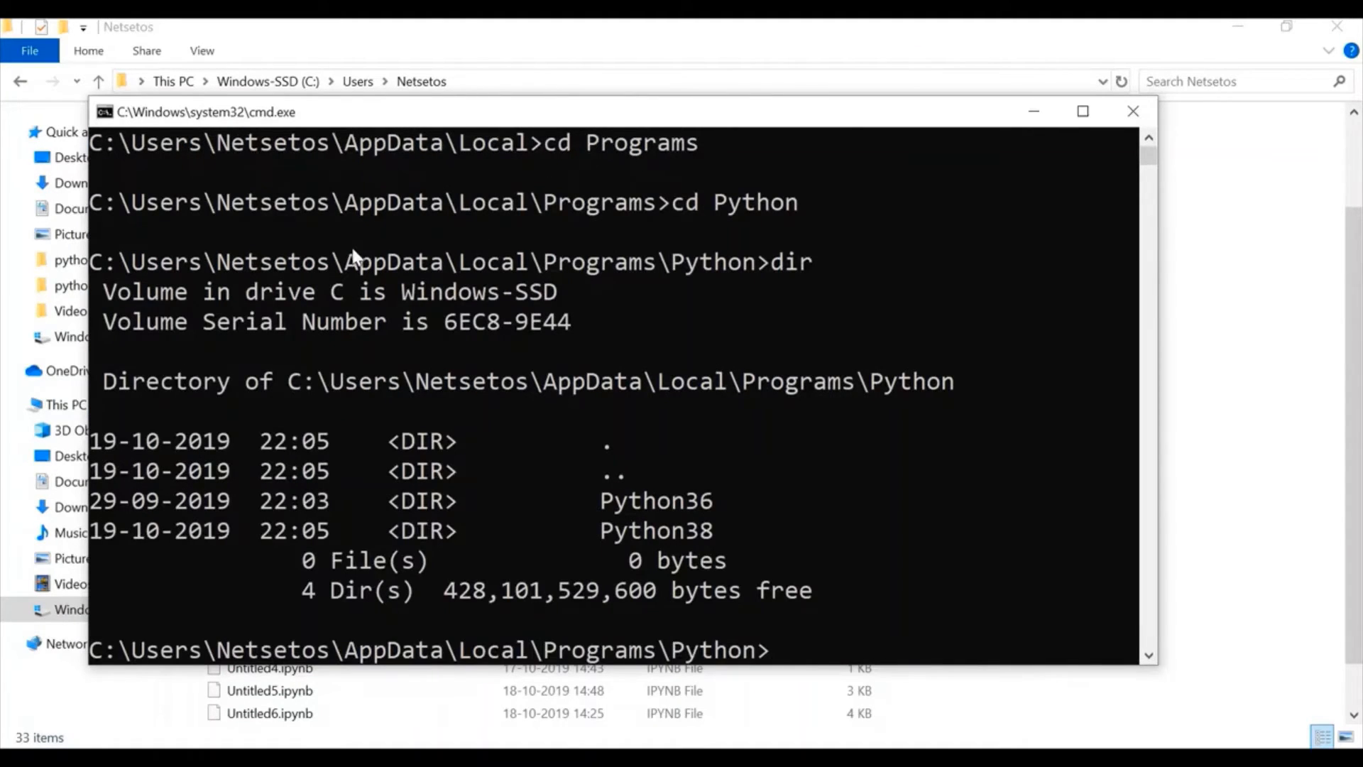
Step: Enter the Python38 folder and list it, revealing python.exe among its files
scroll("down", 3)
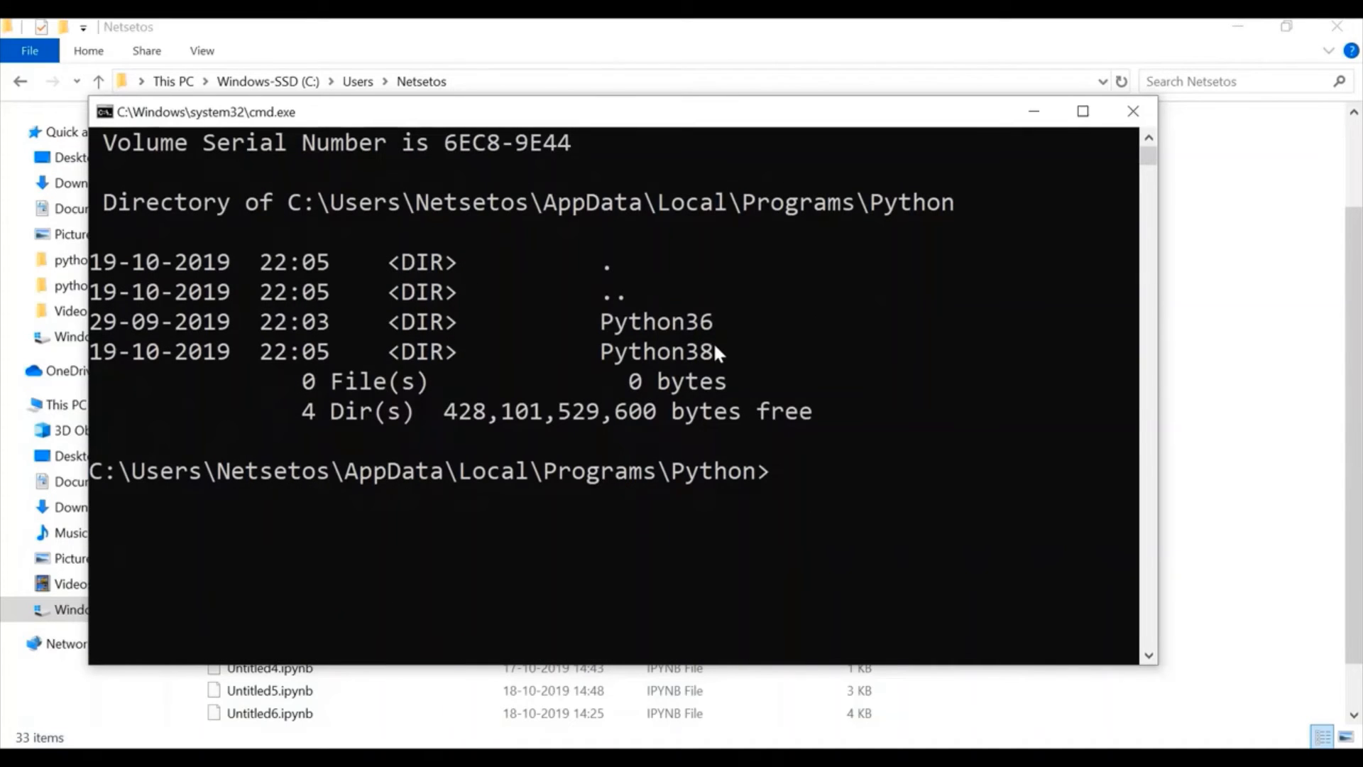
type("cd")
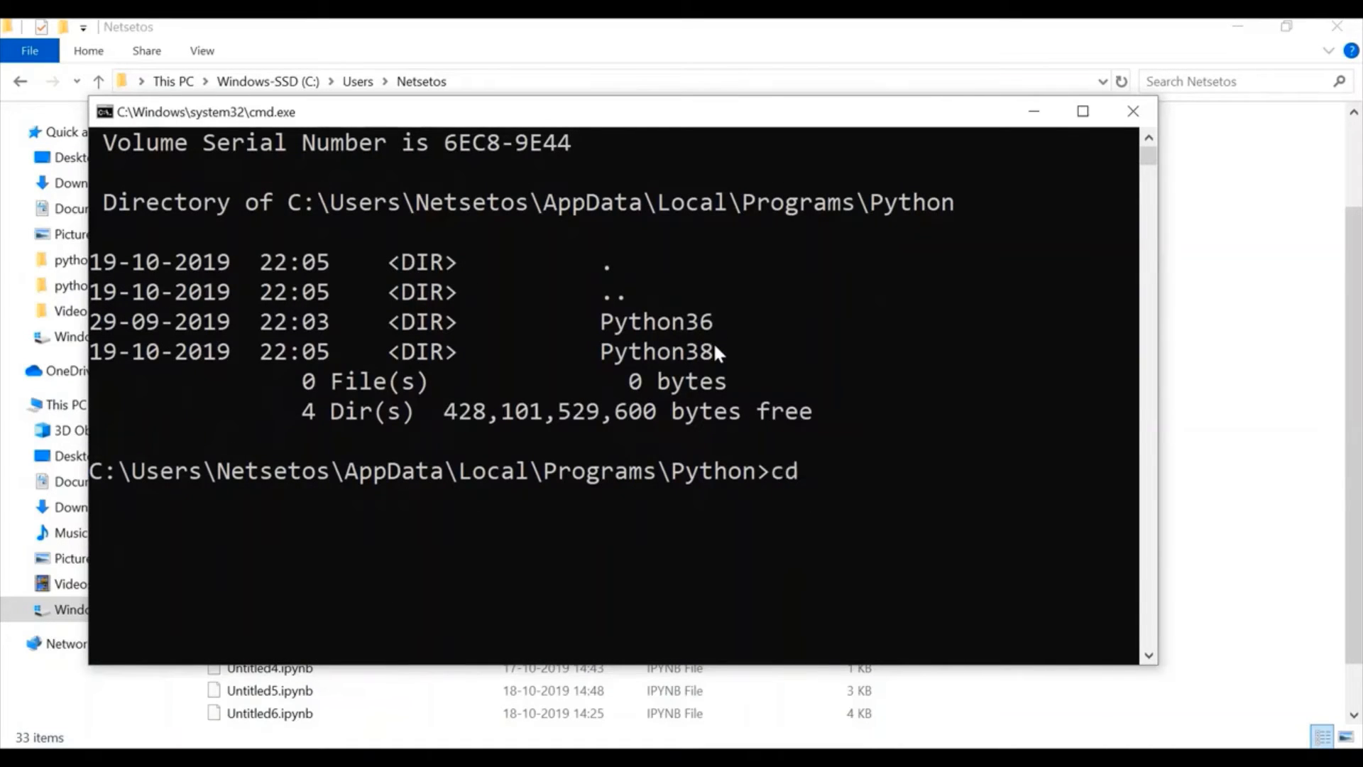
type("P")
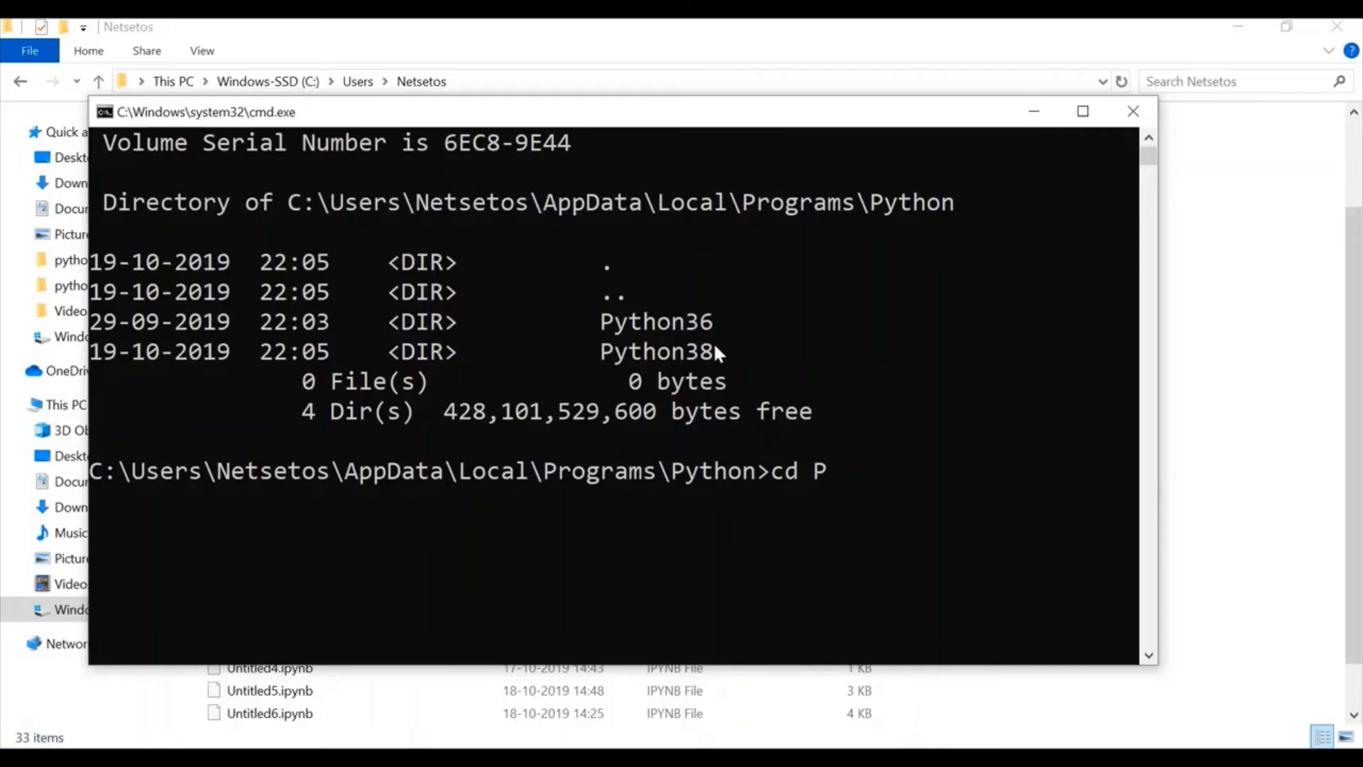
type("ython38")
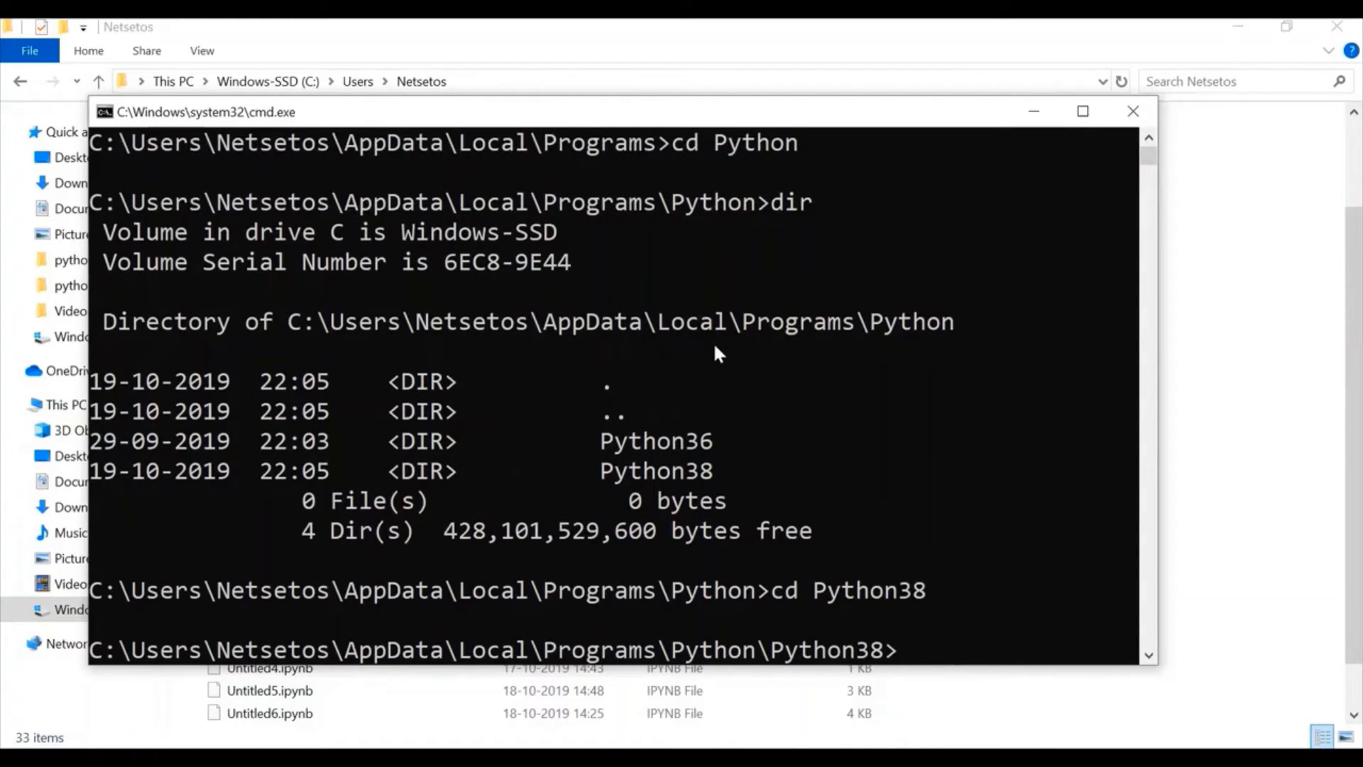
scroll("down", 3)
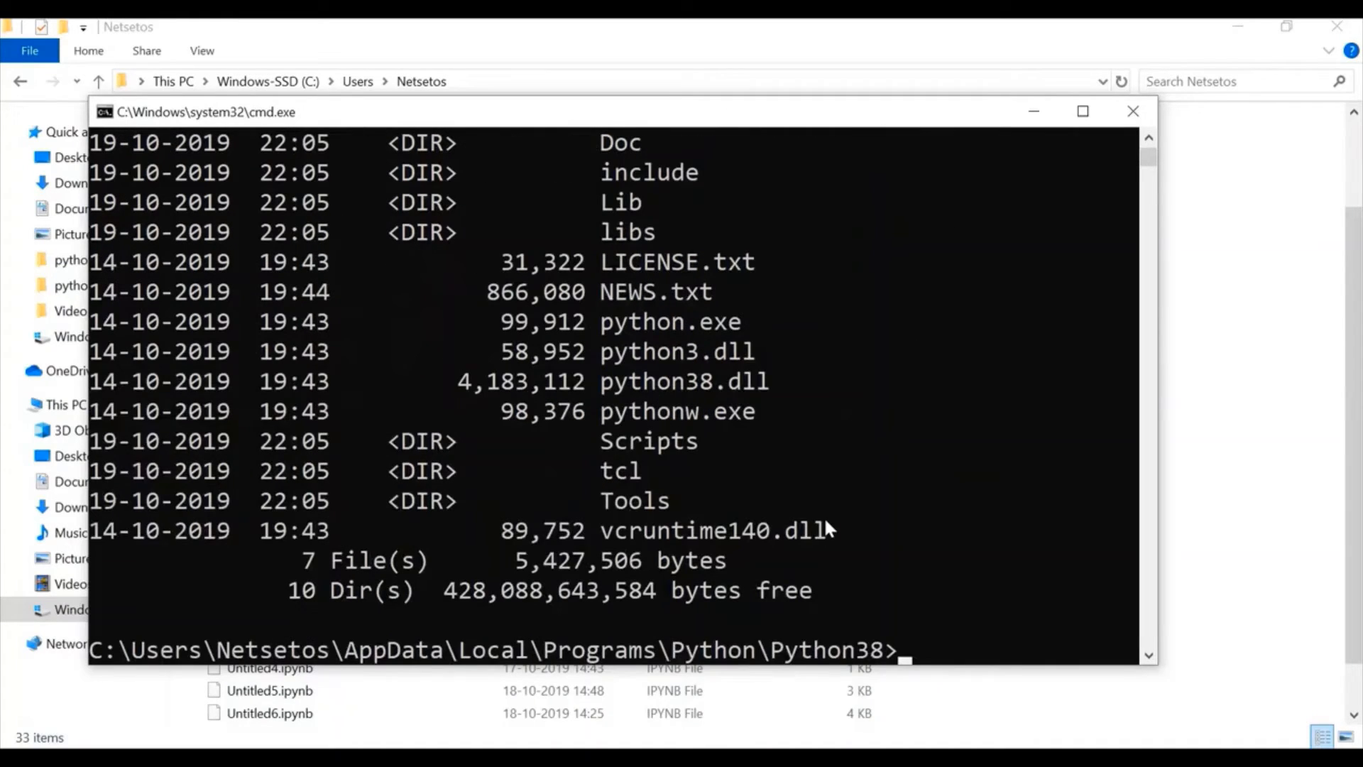
double_click(669, 321)
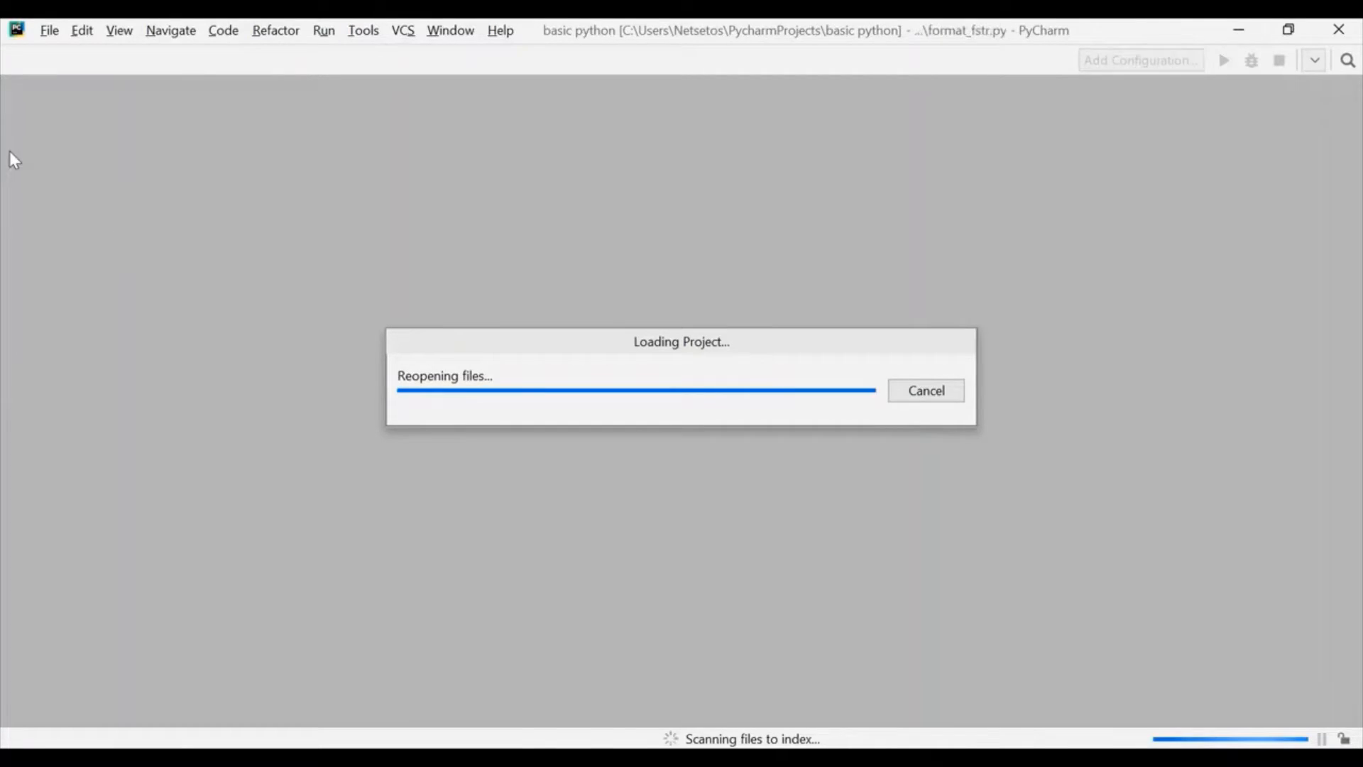
Step: Create project C:\netsetos_workspace\new_features_38 via File > New Project and open it in a new window
left_click(49, 30)
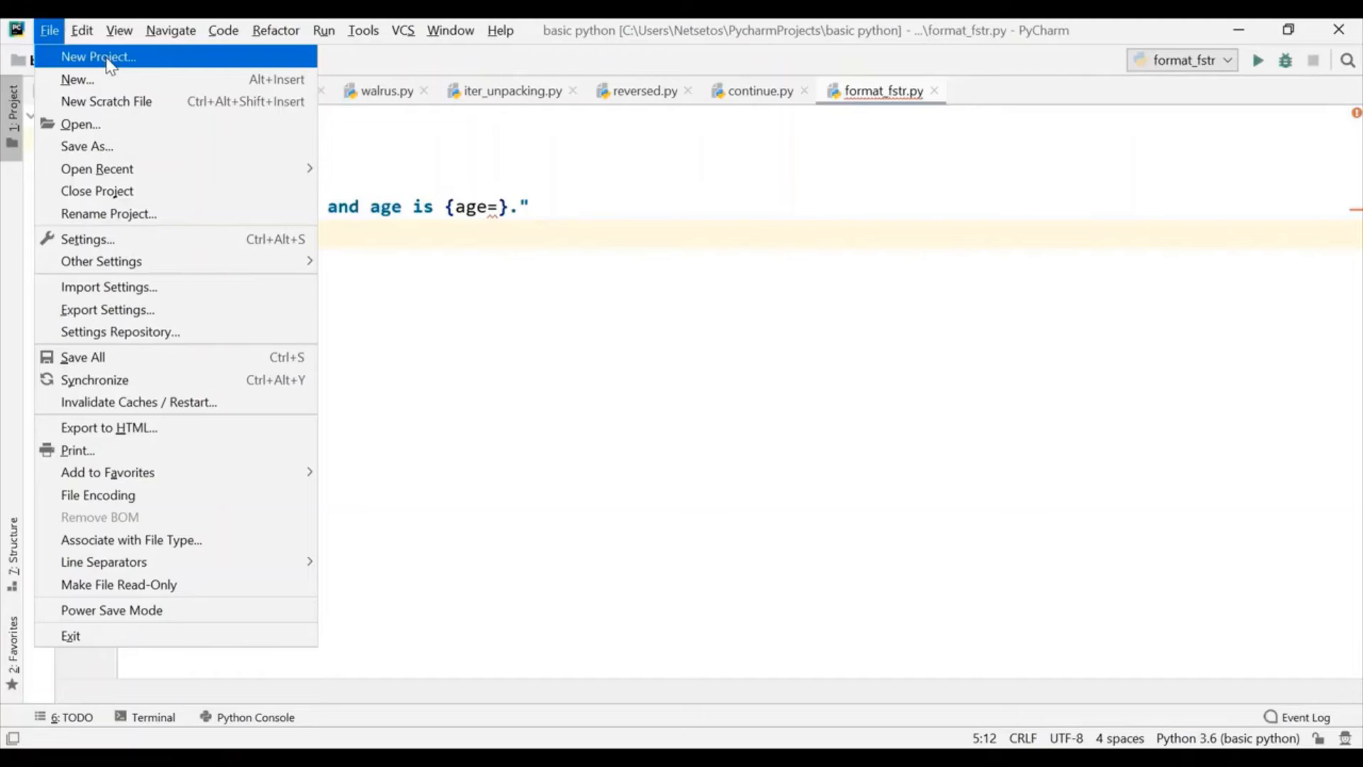
left_click(97, 55)
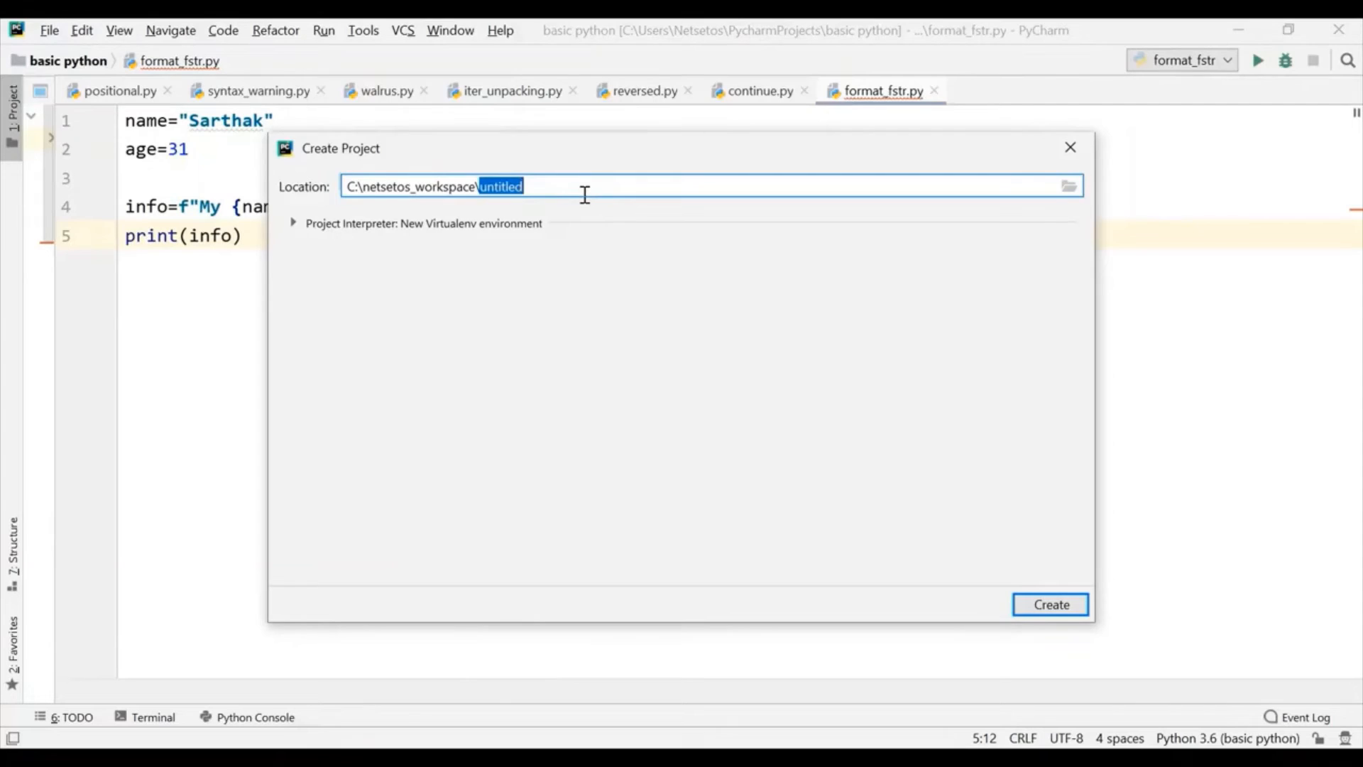
type("new_fea")
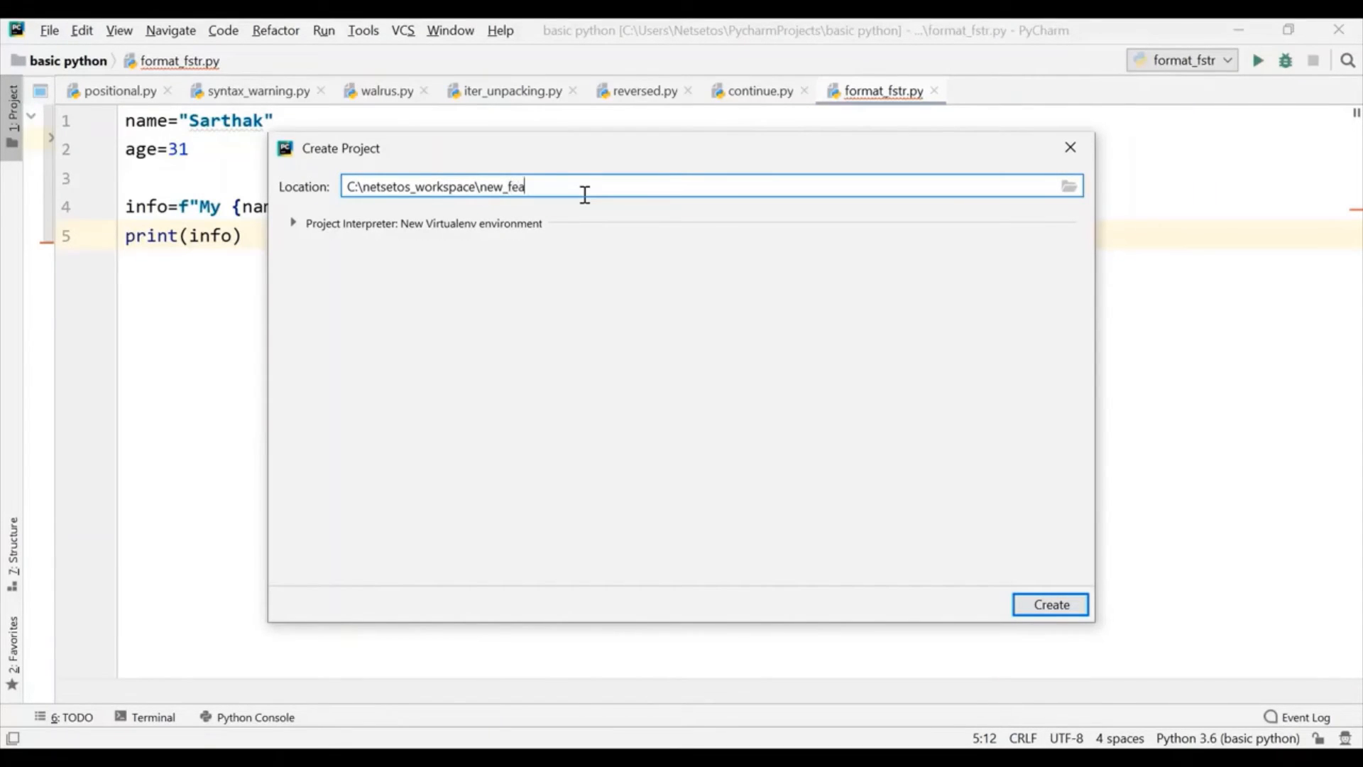
type("tures")
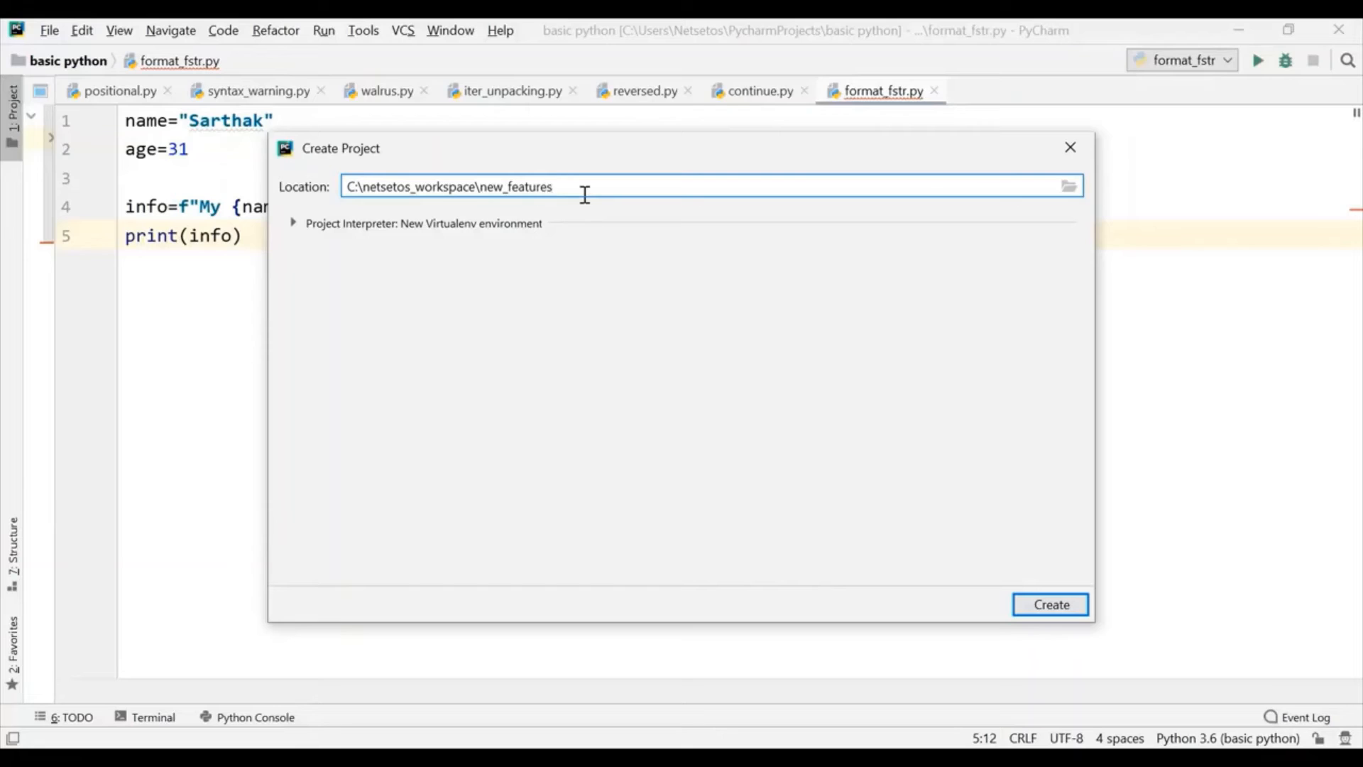
type("_3")
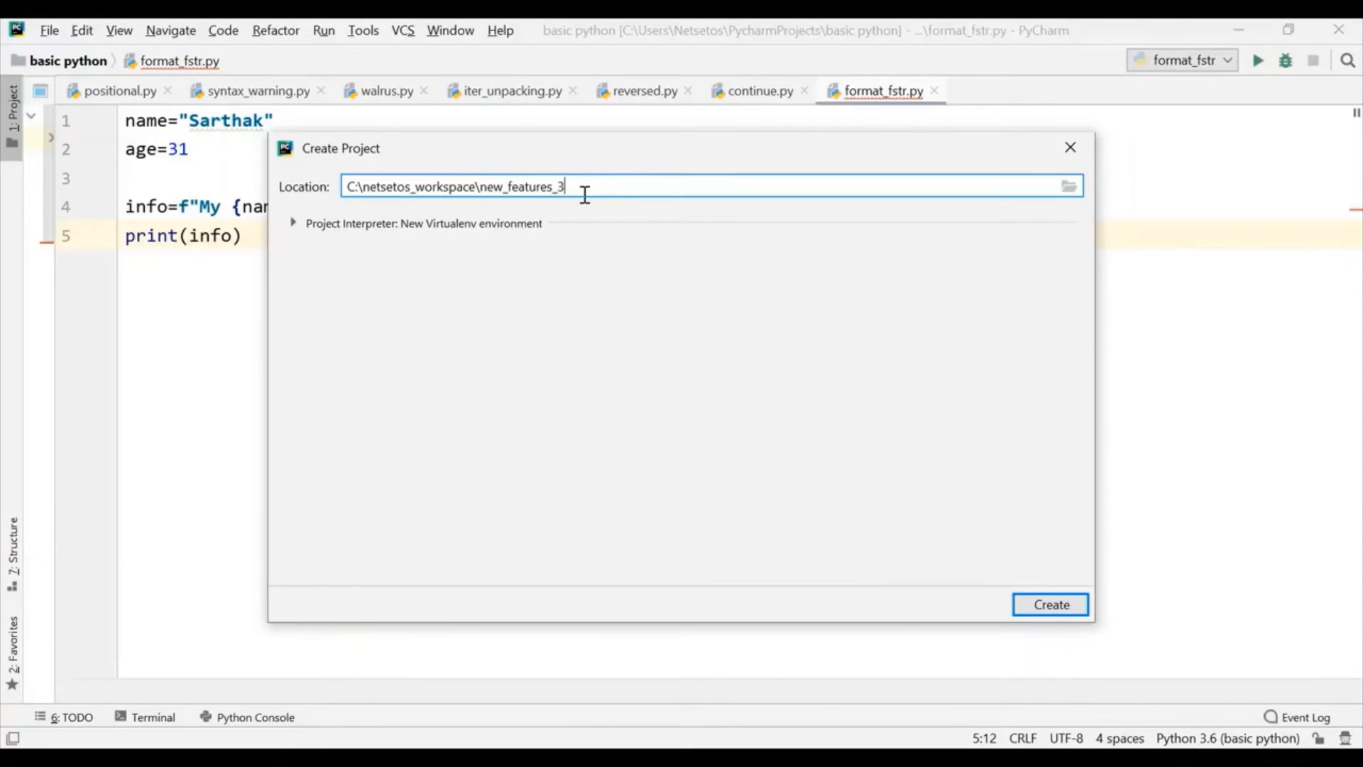
type("8")
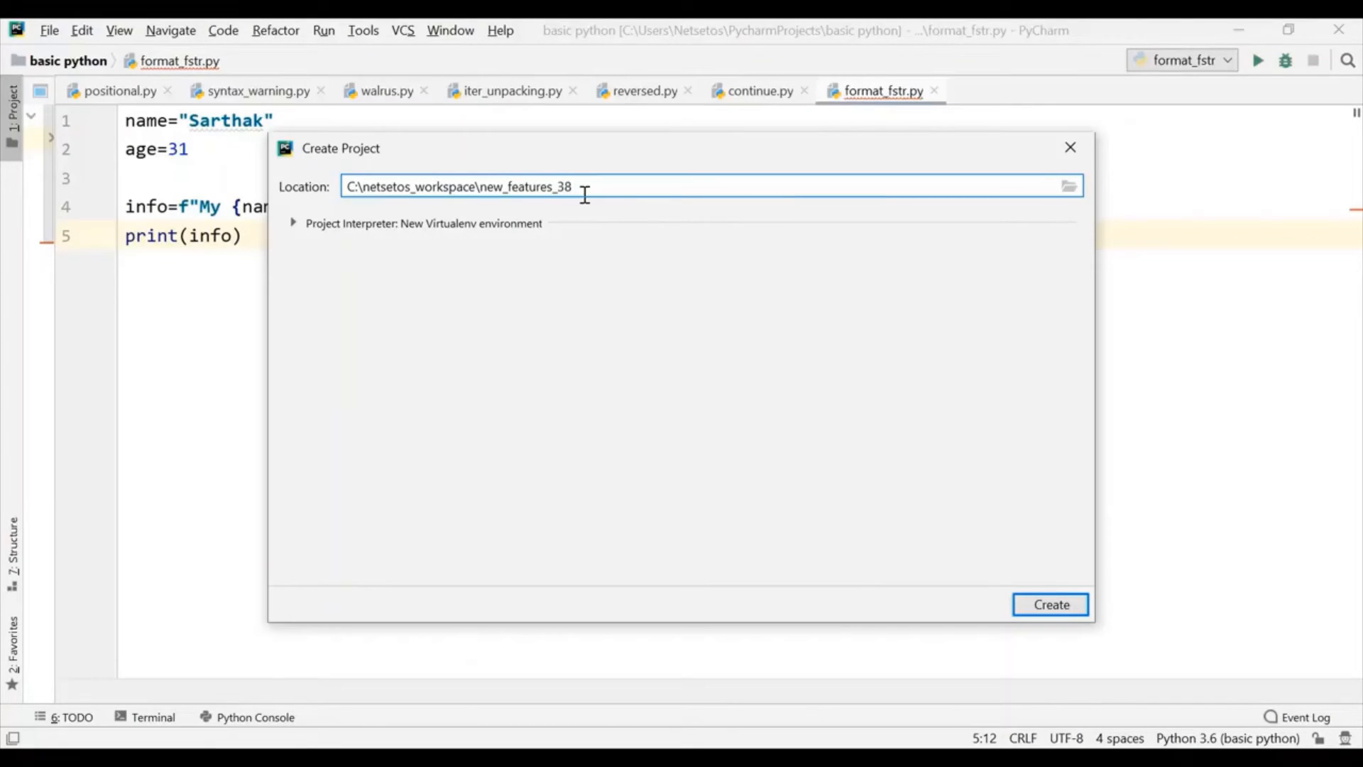
left_click(1049, 605)
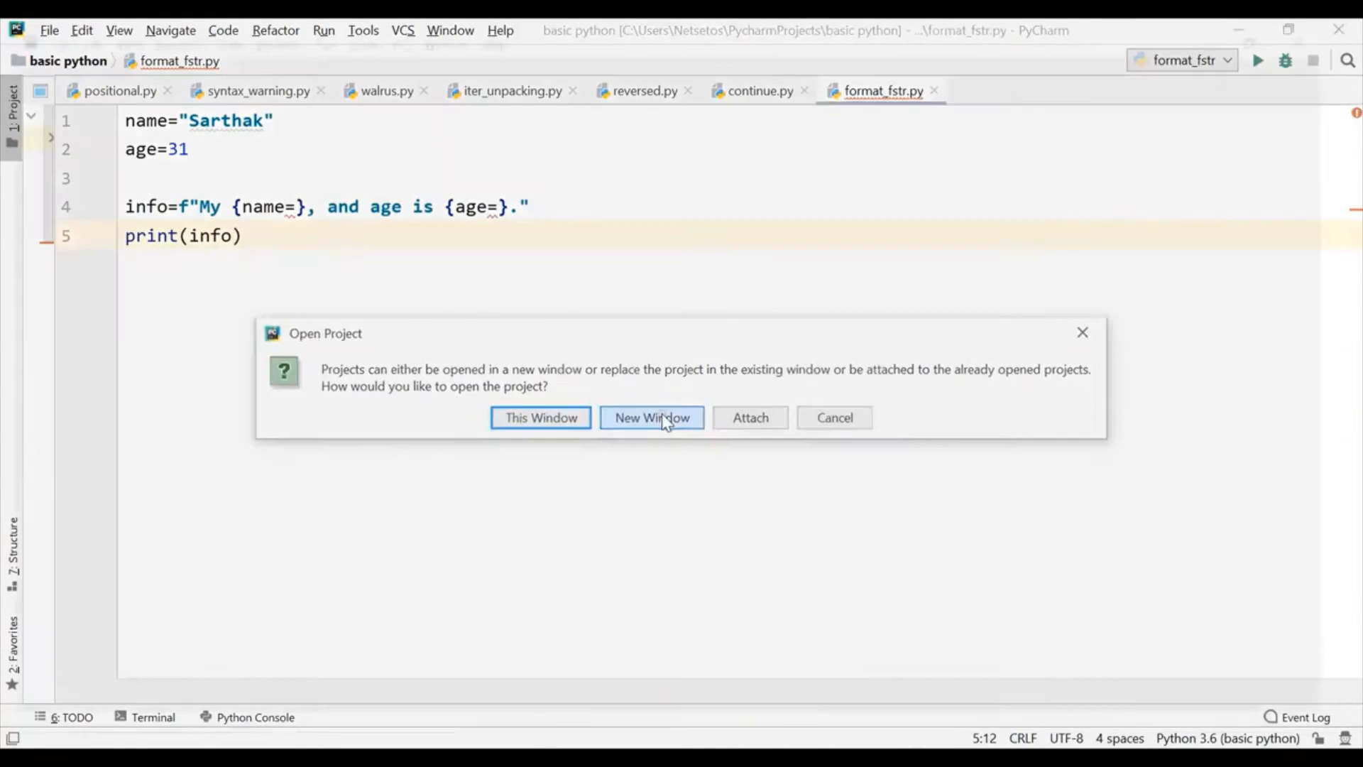
left_click(651, 418)
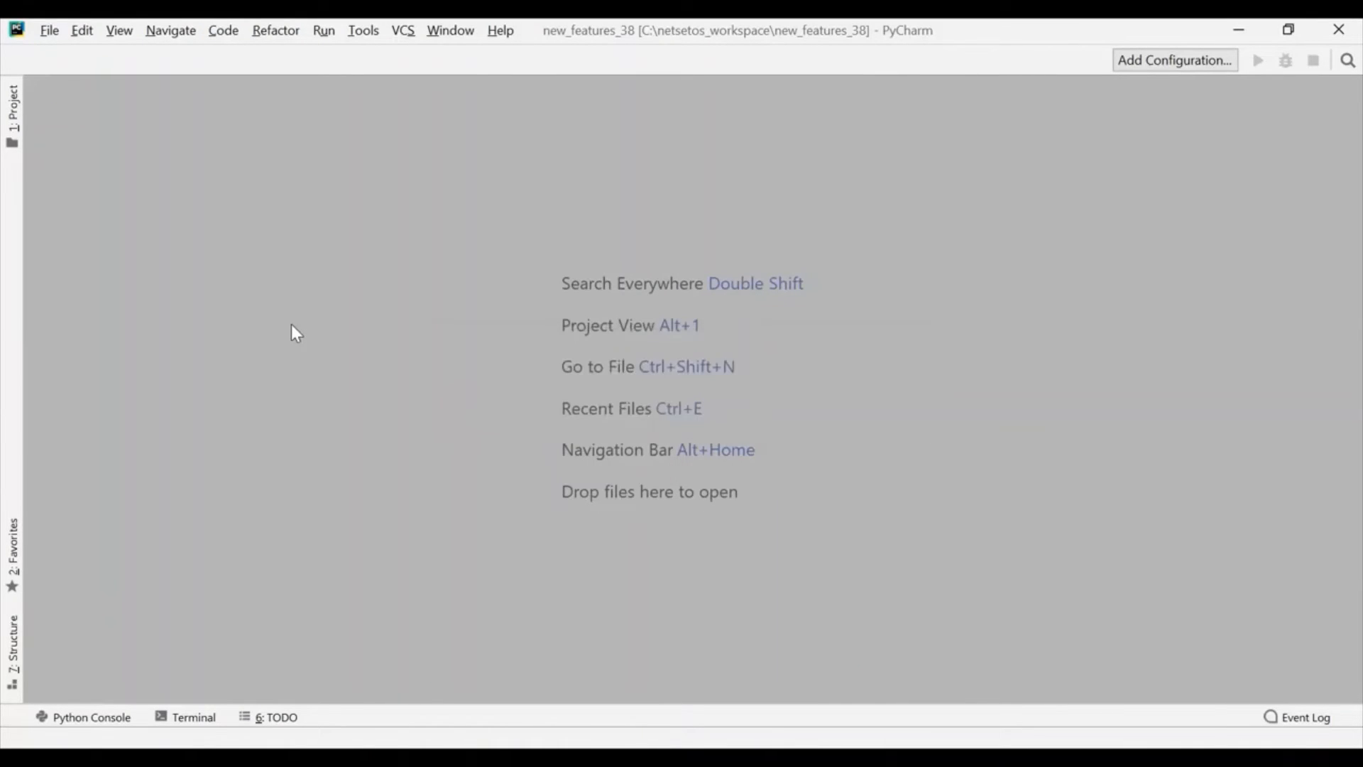
Step: Show the new_features_38 project tree and bring up the File menu
left_click(12, 103)
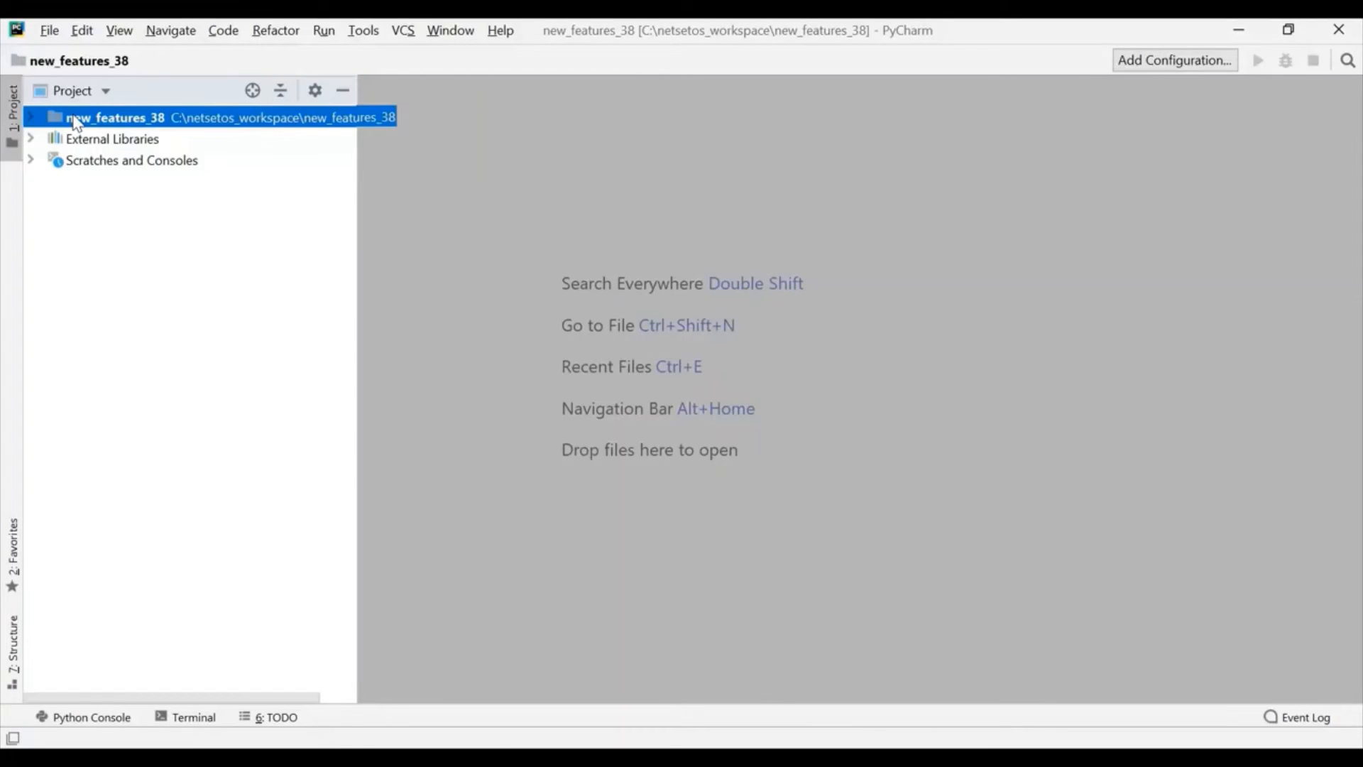
left_click(49, 29)
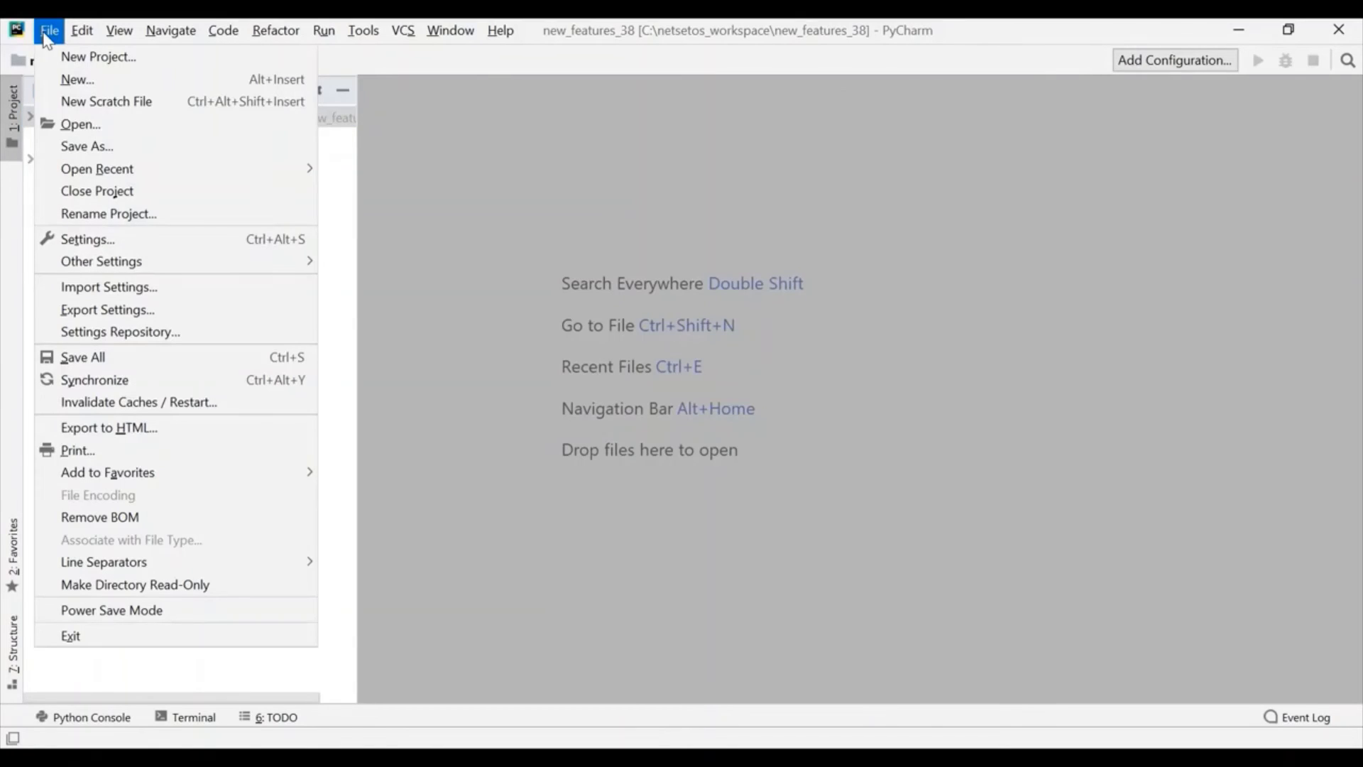
mouse_move(114, 260)
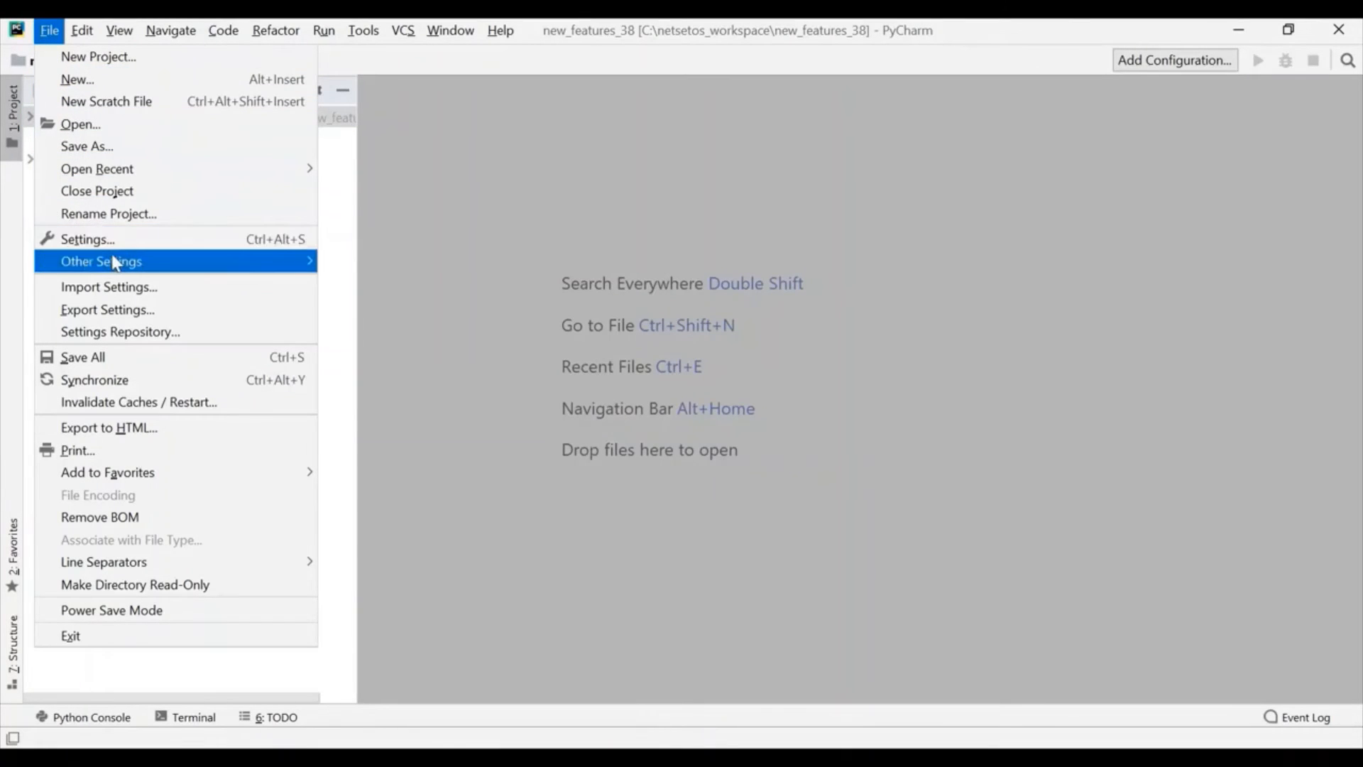
Step: In Settings > Project Interpreter, Show All, add an Existing environment and browse toward the Python38 folder
left_click(87, 239)
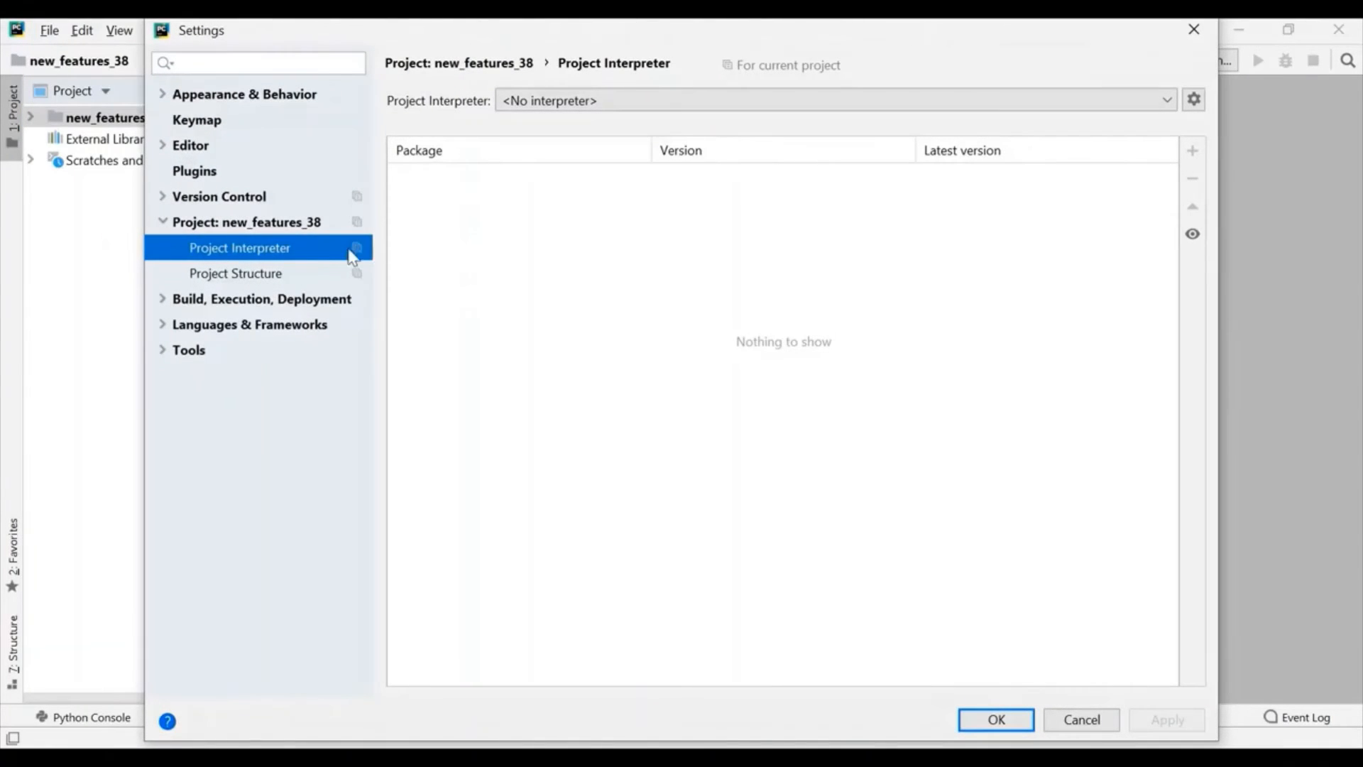
left_click(1194, 98)
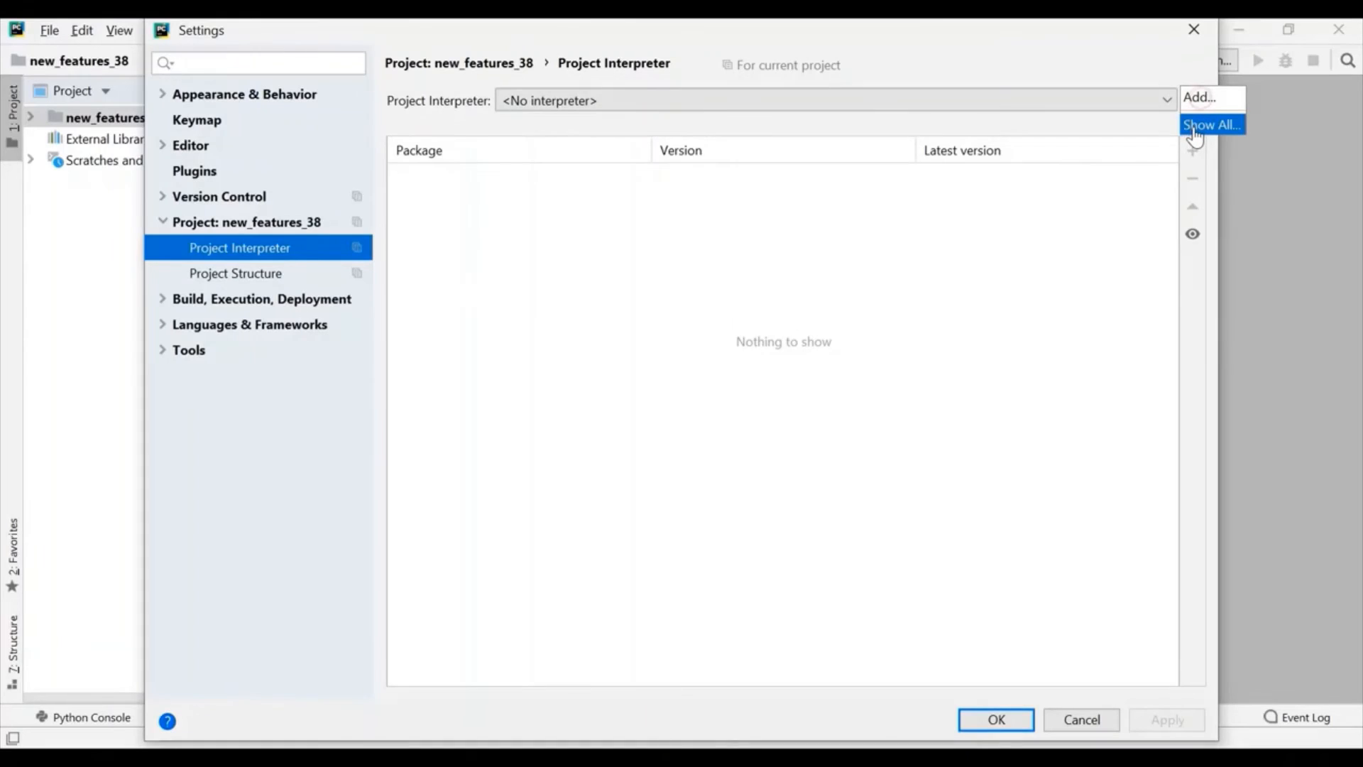
left_click(1212, 125)
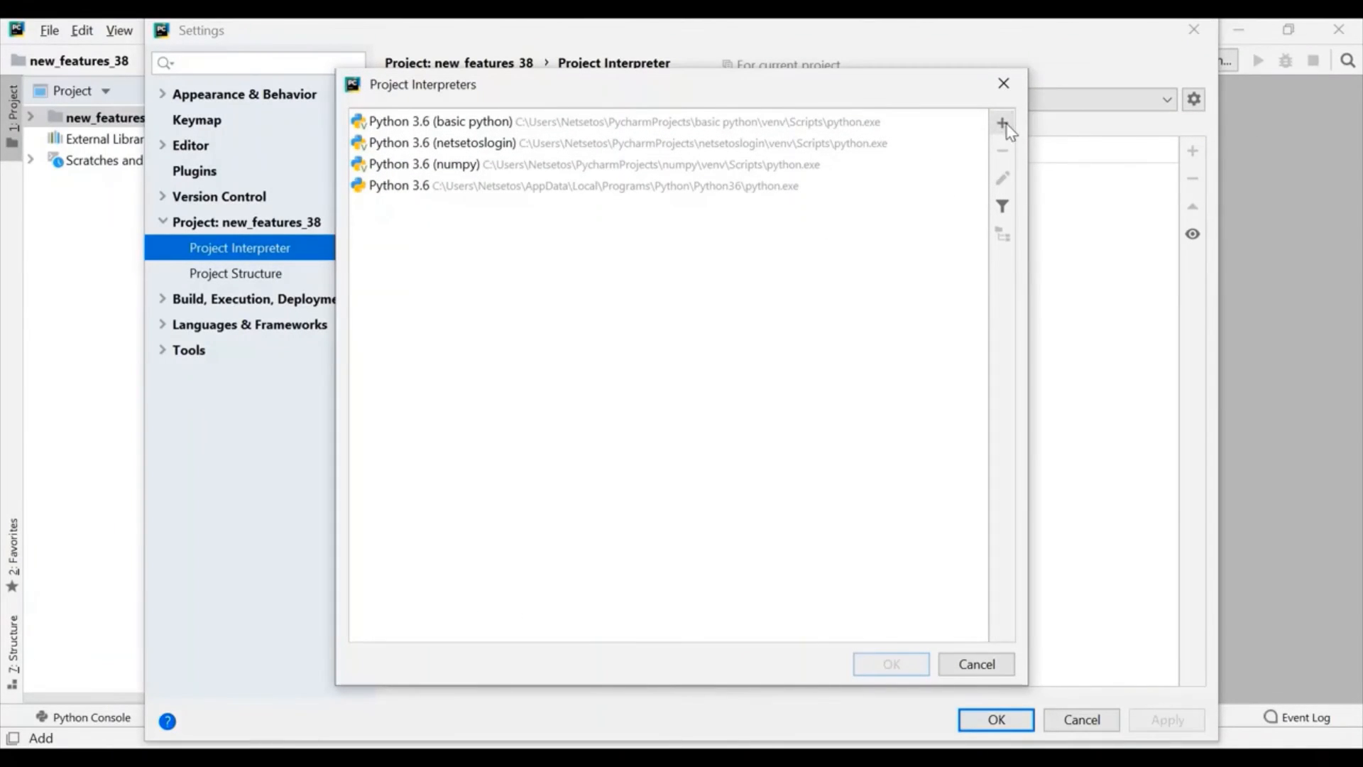
left_click(1002, 122)
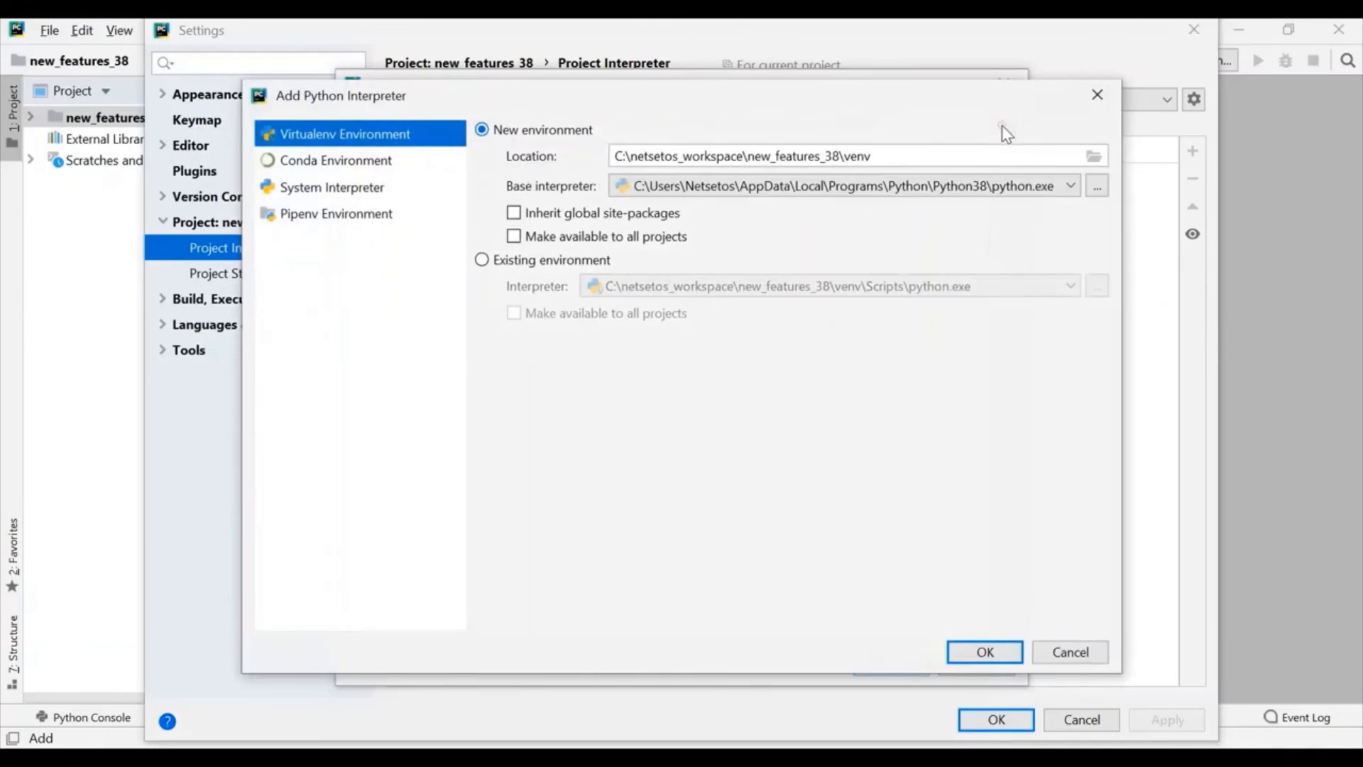
left_click(1096, 185)
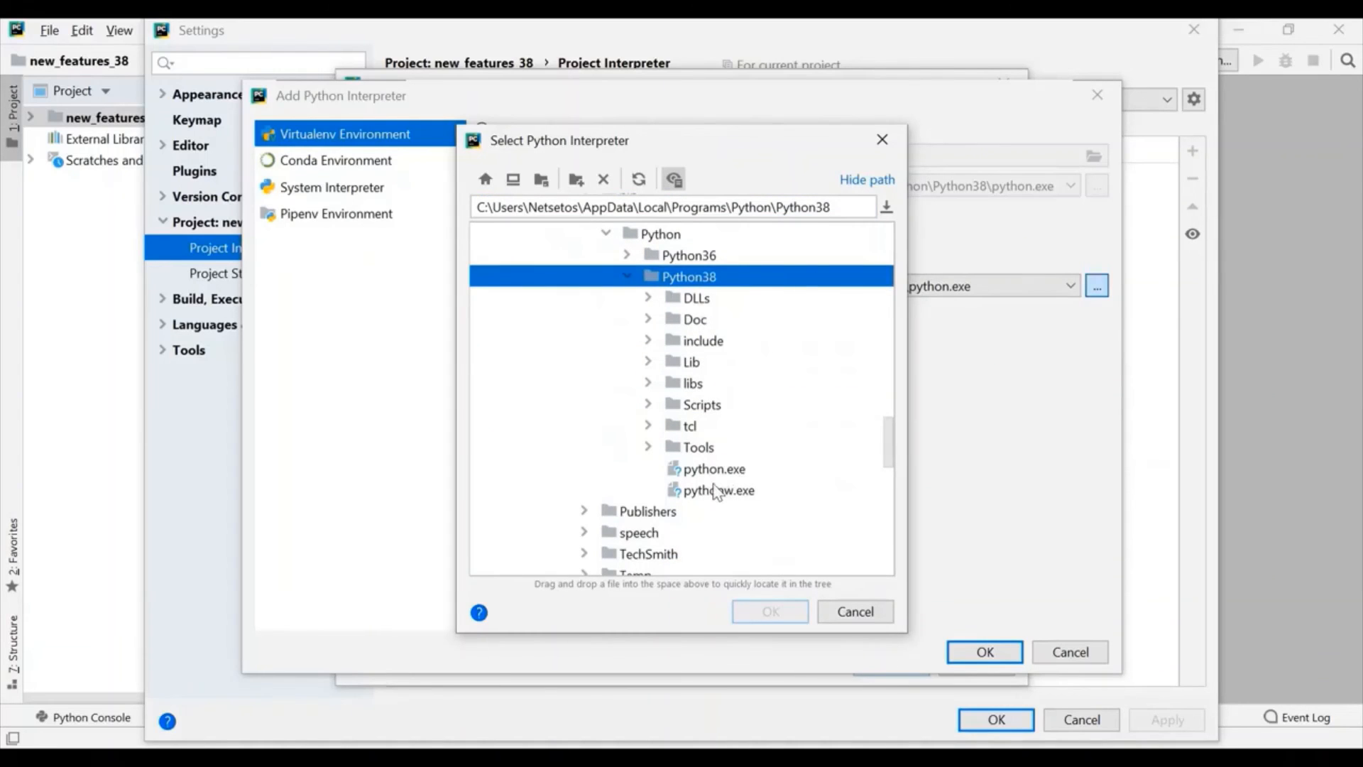
Step: Select Python38's python.exe as the project interpreter and confirm through all dialogs to close Settings
left_click(768, 611)
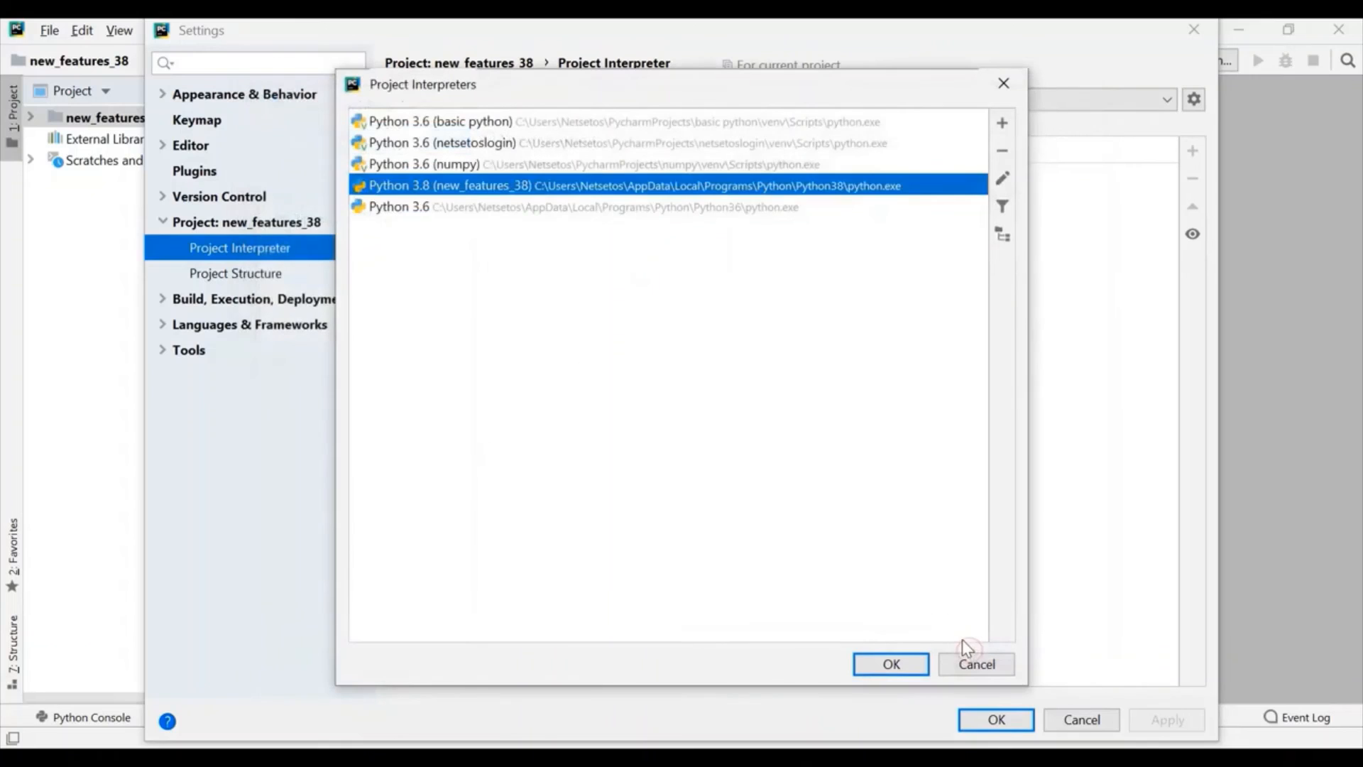
left_click(890, 663)
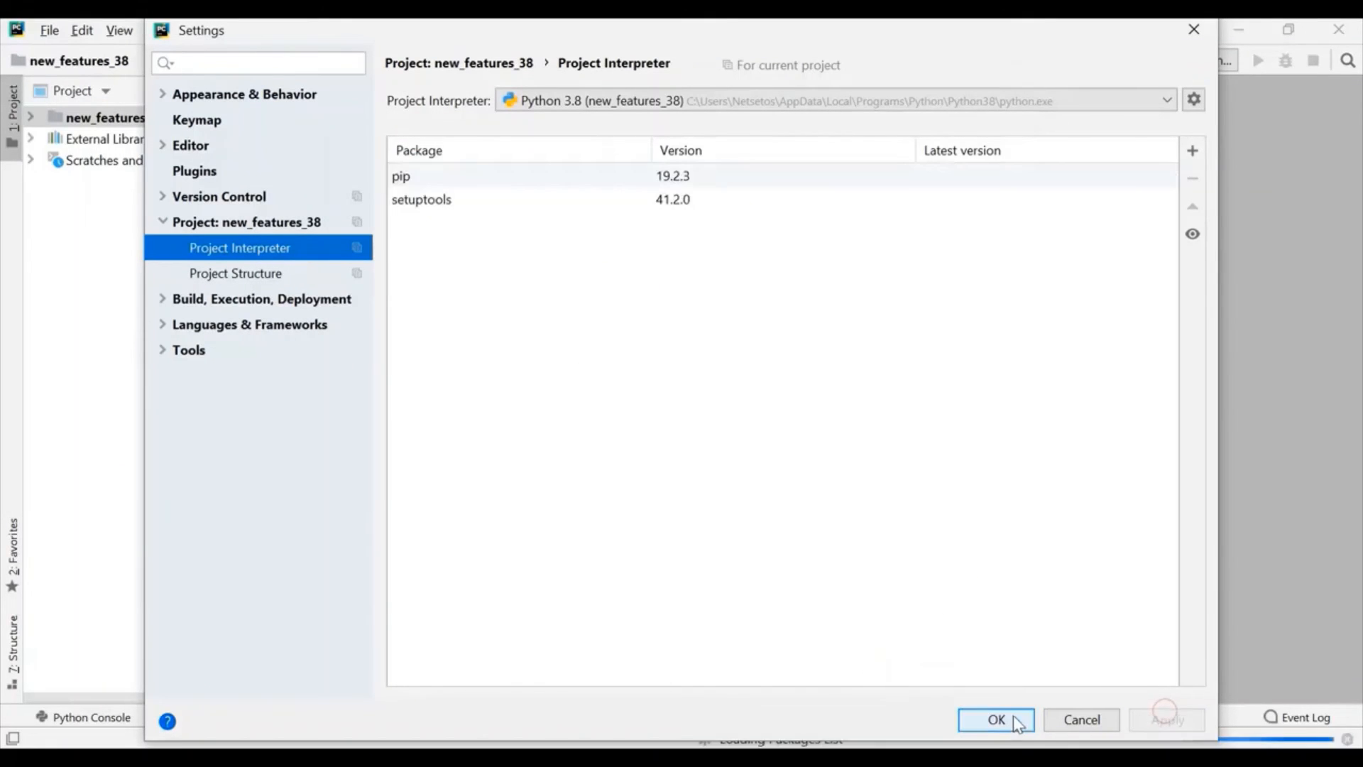
left_click(995, 720)
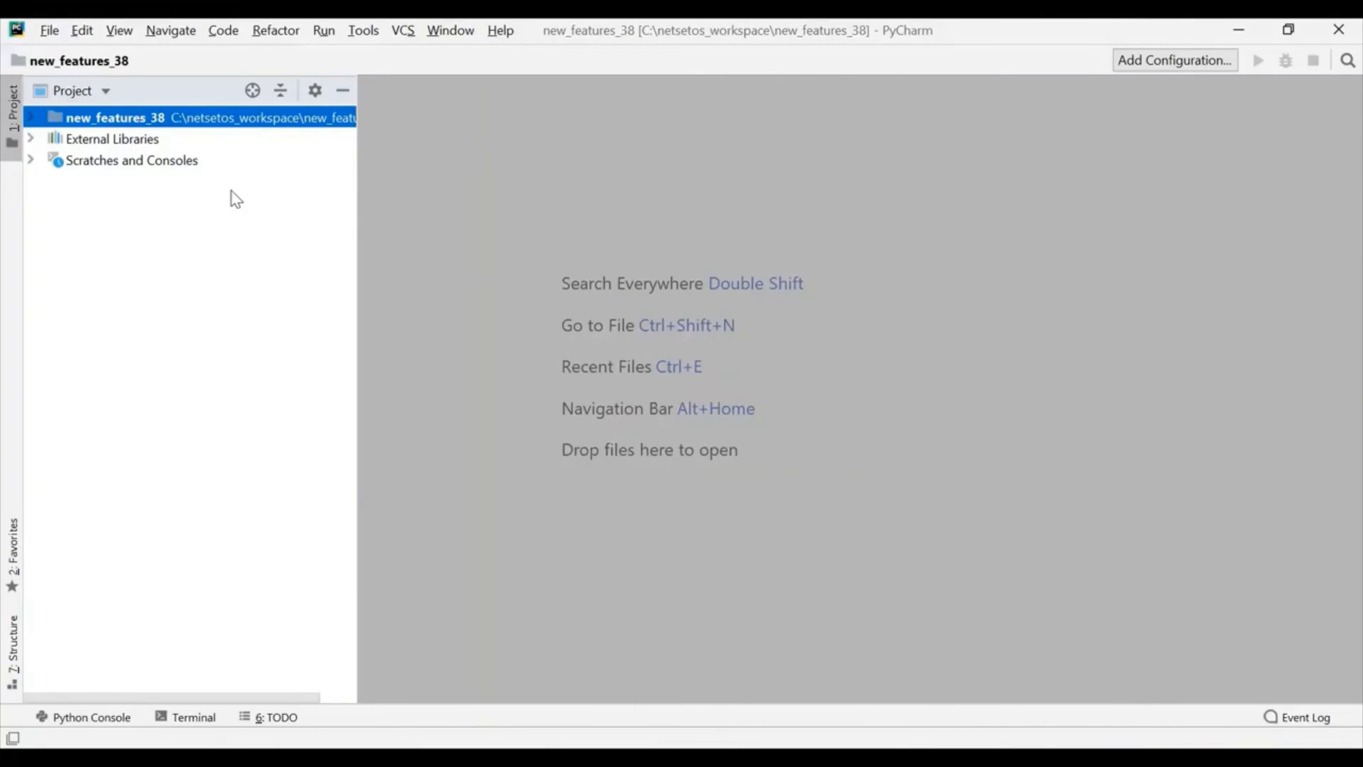
mouse_move(287, 509)
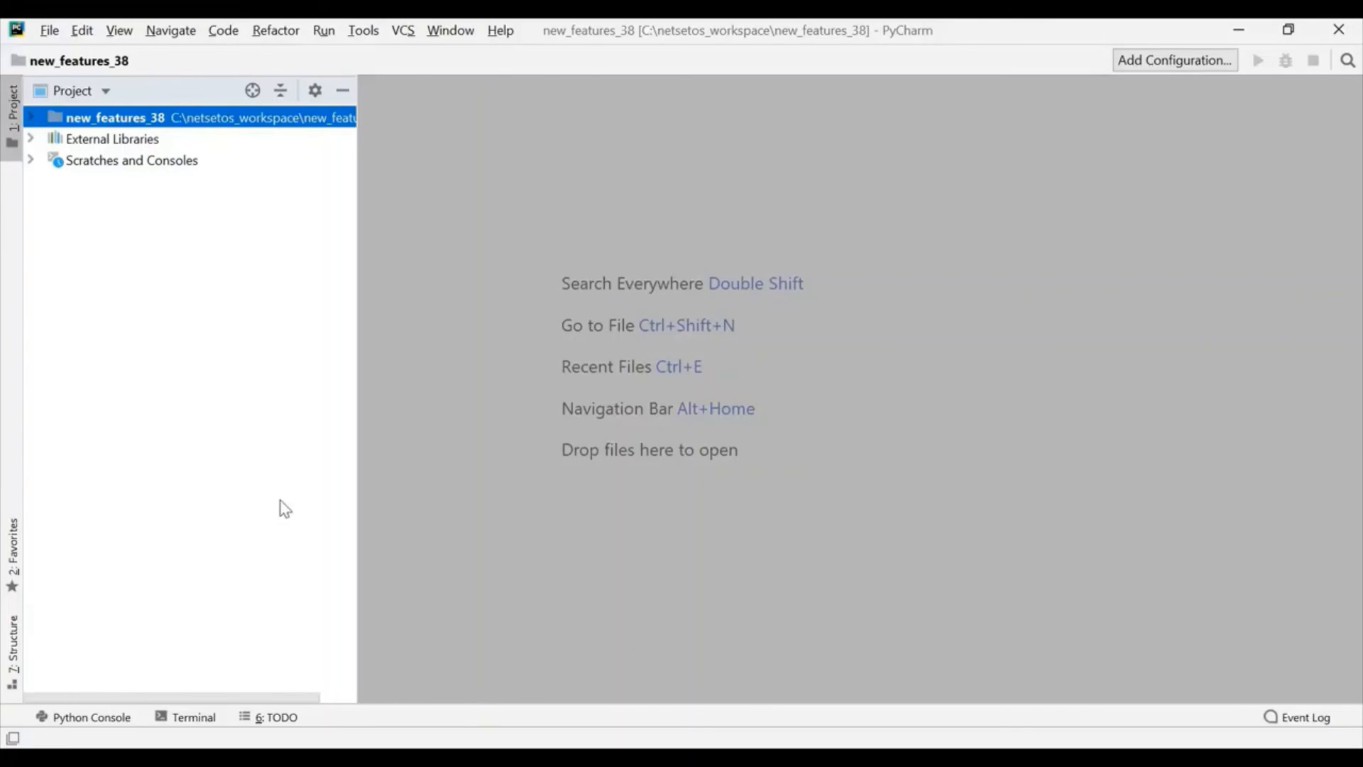